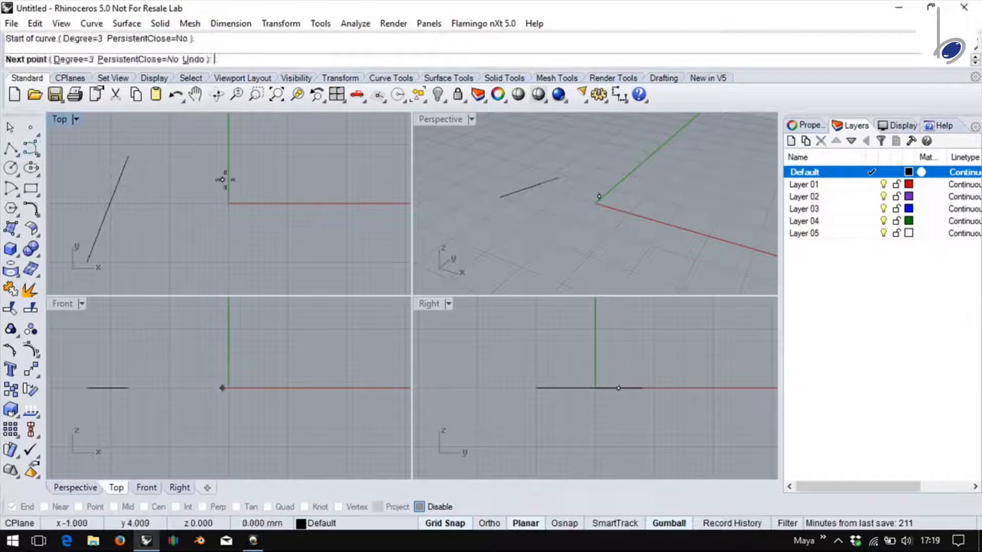
# Step: Place the next point of the arc beside the slanted line
pyautogui.click(154, 289)
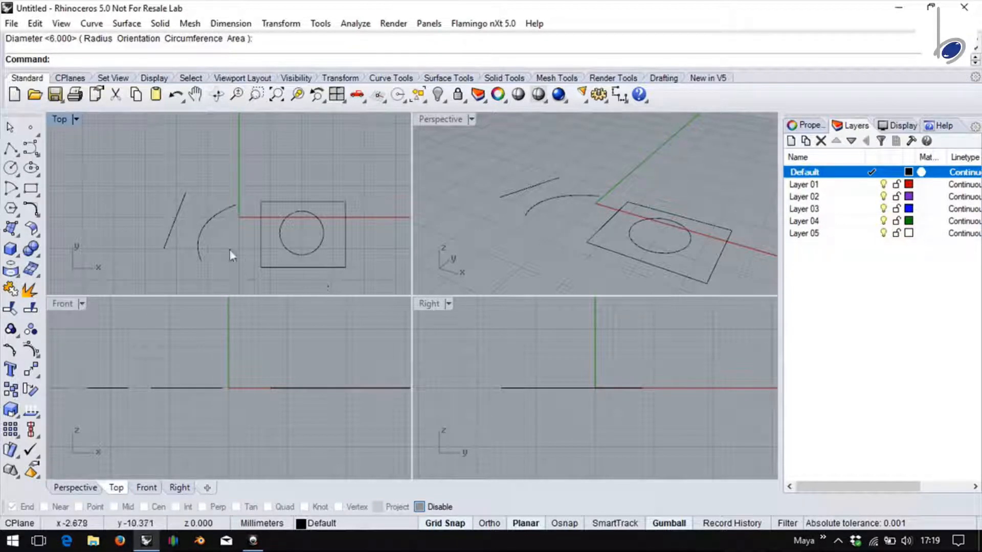
# Step: Loft the line to the arc and accept the default loft settings
pyautogui.click(92, 24)
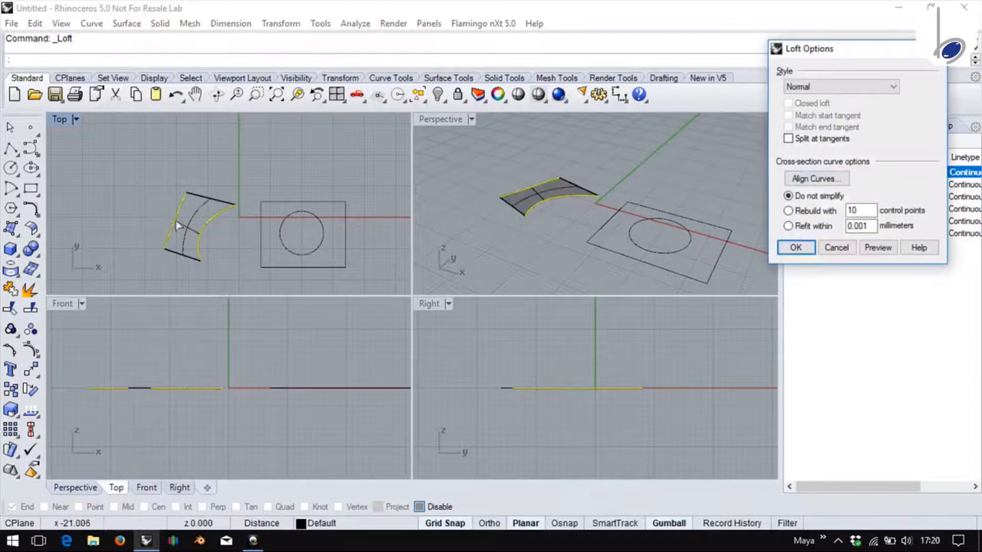
pyautogui.moveTo(823, 235)
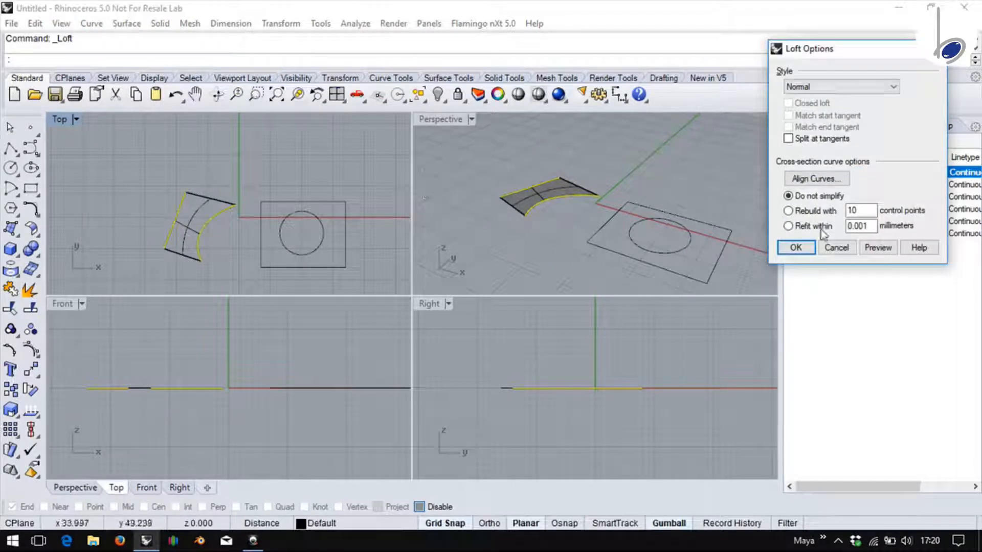
pyautogui.click(795, 247)
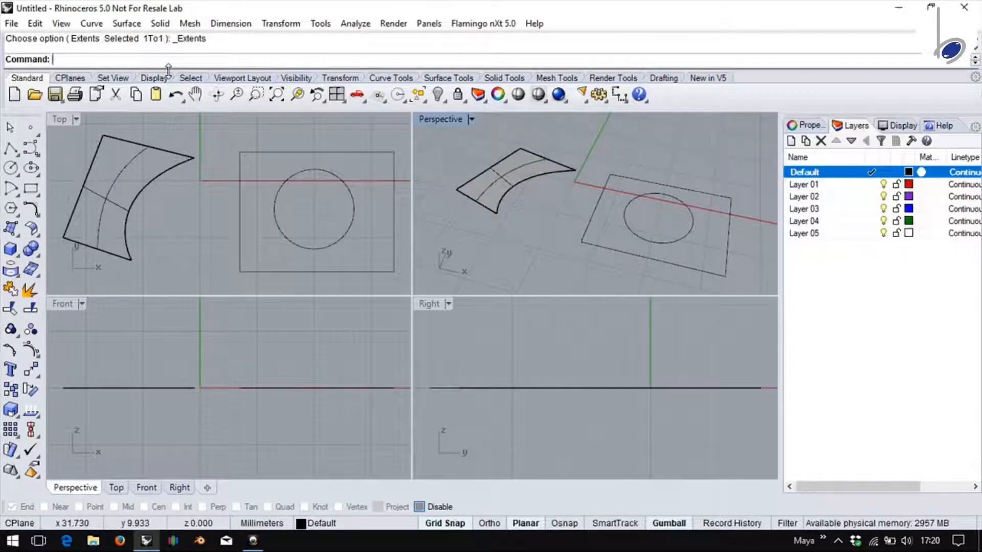
# Step: Repeat Loft from recent commands on the rectangle and circle, then undo the ring surface
pyautogui.rightClick(175, 65)
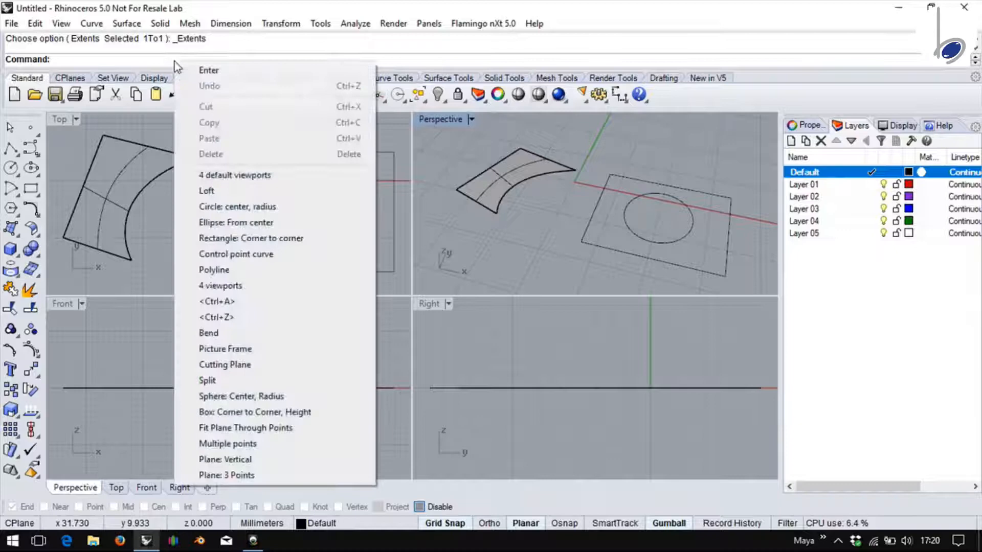
pyautogui.click(205, 190)
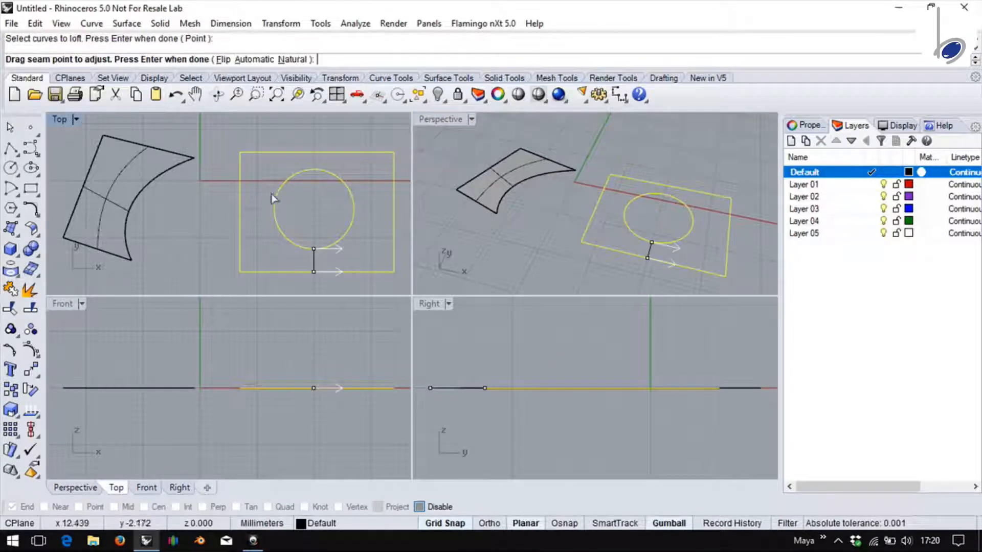
pyautogui.press('Return')
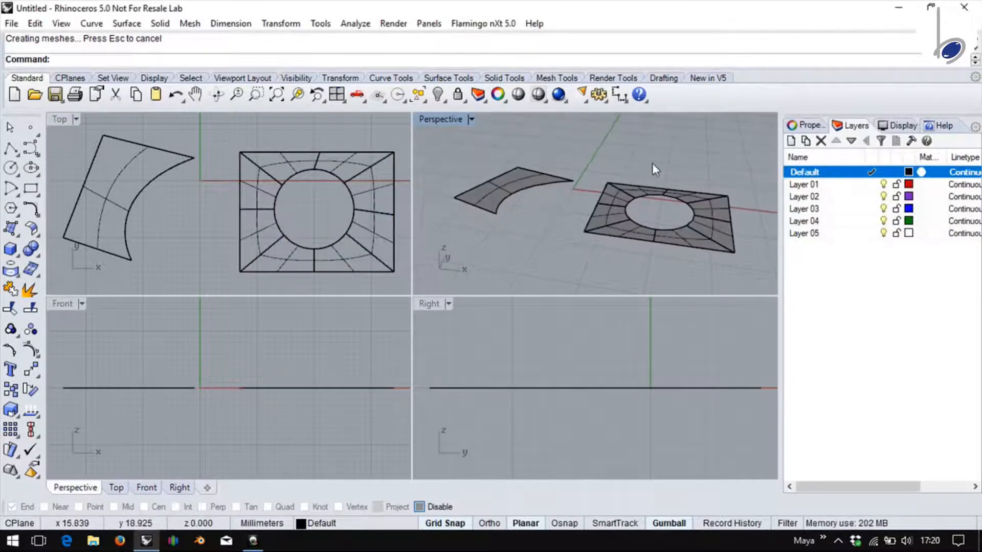
pyautogui.press('ctrl+z')
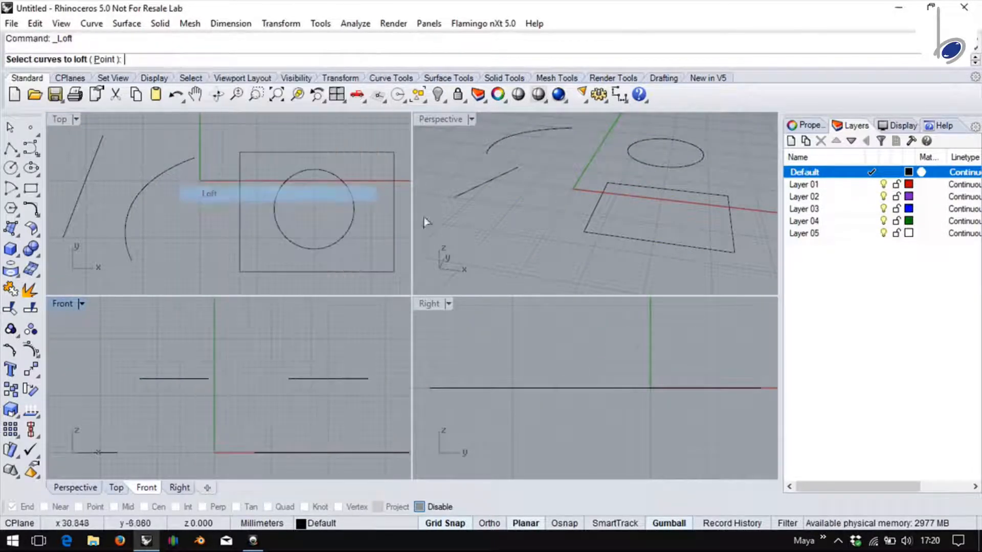
# Step: Loft the raised line to the arc into a twisted surface, then undo it
pyautogui.press('Return')
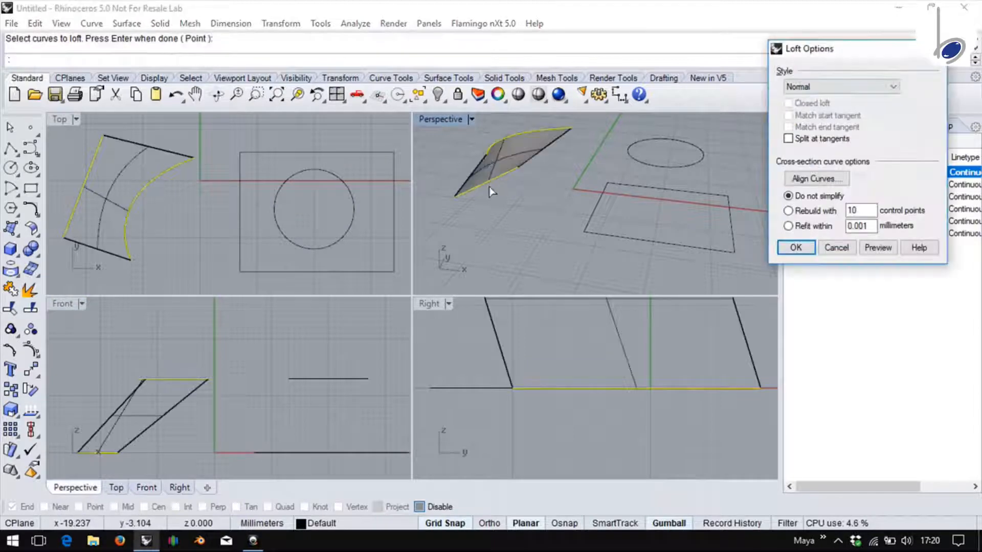
pyautogui.click(795, 248)
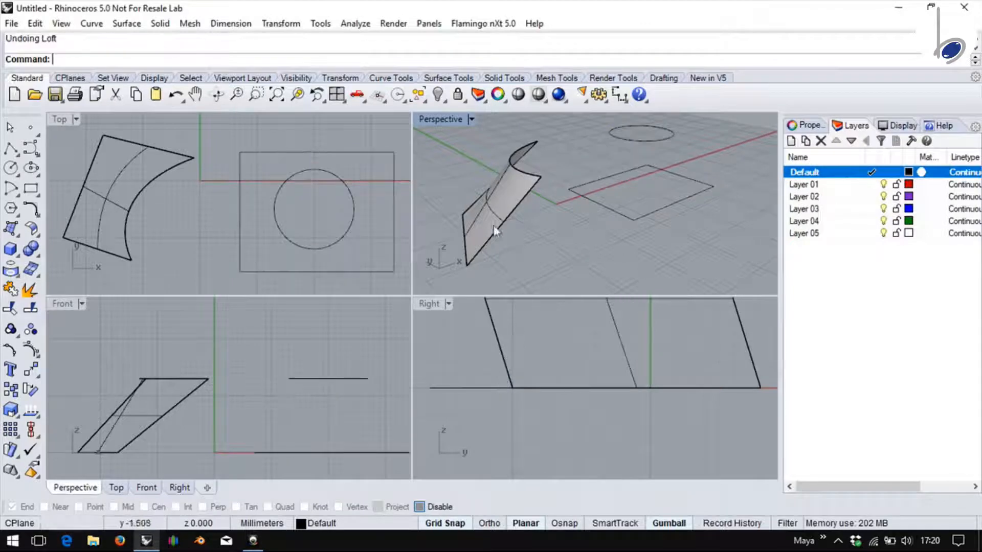
pyautogui.press('ctrl+z')
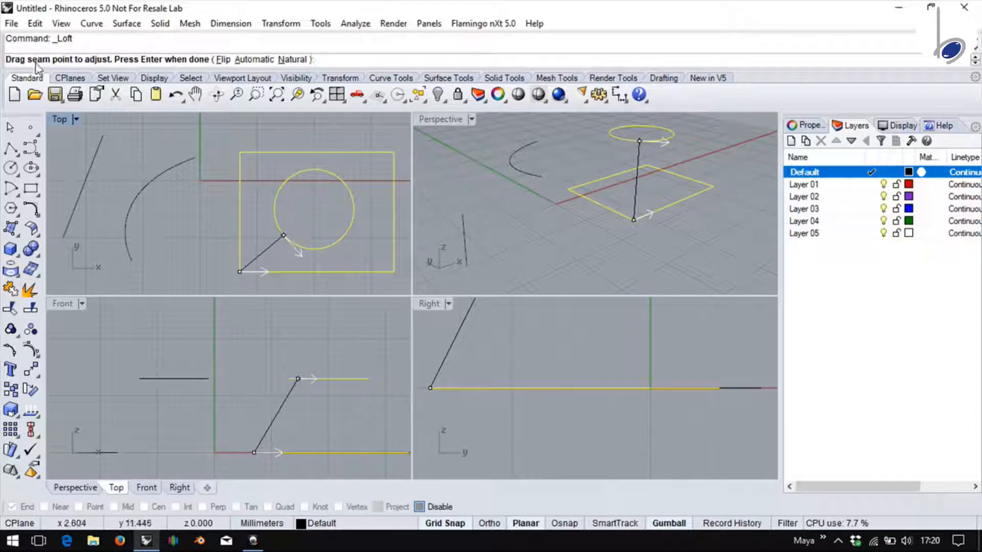
# Step: Accept the seams, align the circle's curve direction to remove the twist, and accept the tapered loft
pyautogui.press('Return')
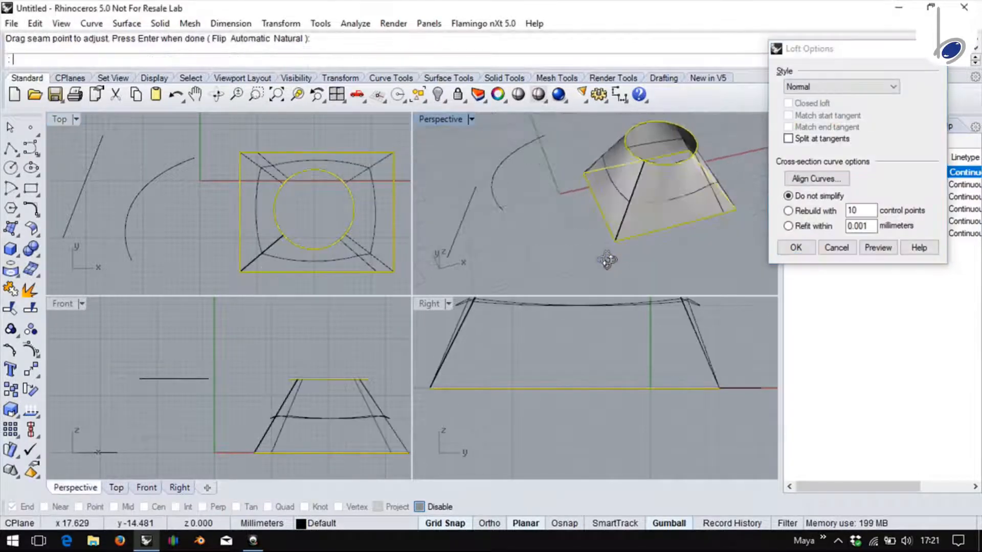
pyautogui.click(796, 247)
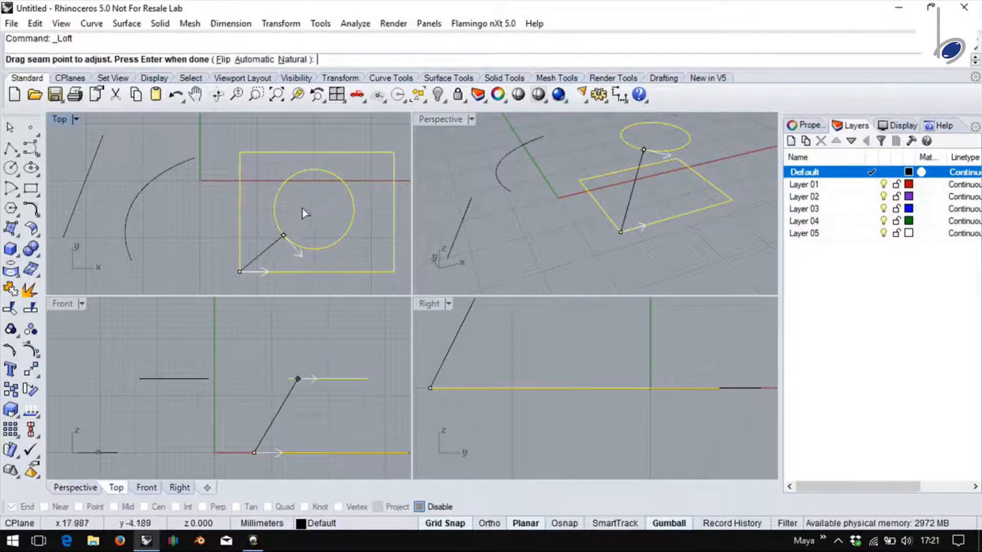
pyautogui.click(222, 60)
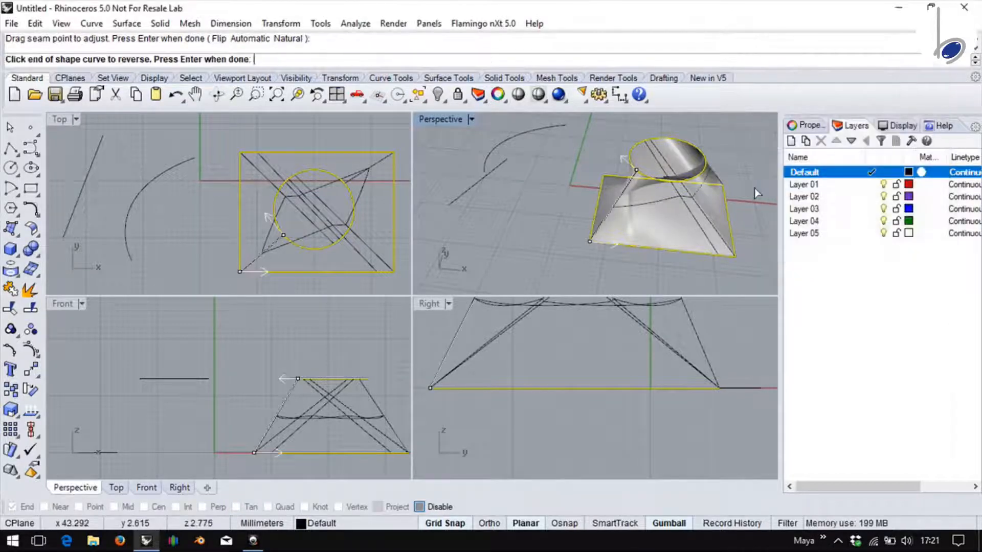
pyautogui.press('Return')
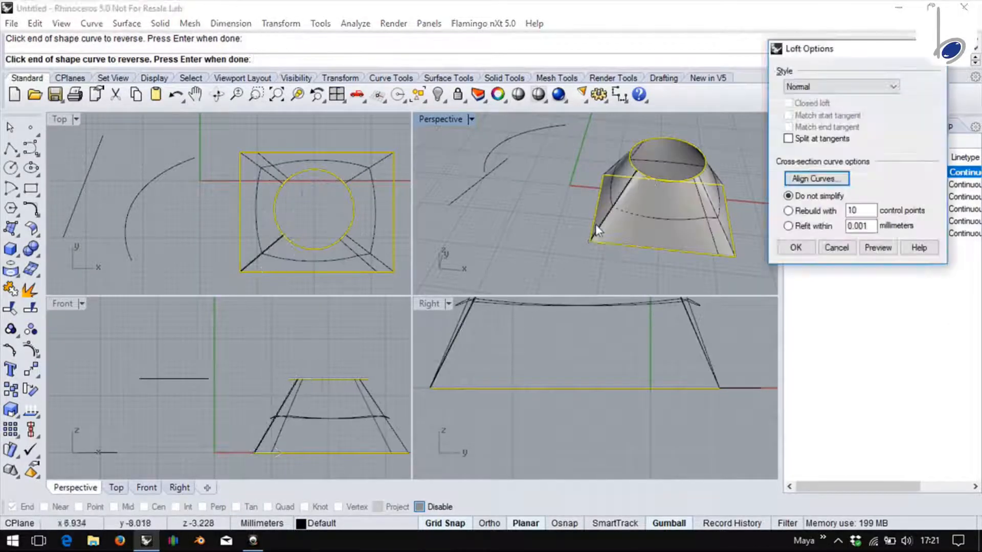
pyautogui.click(794, 246)
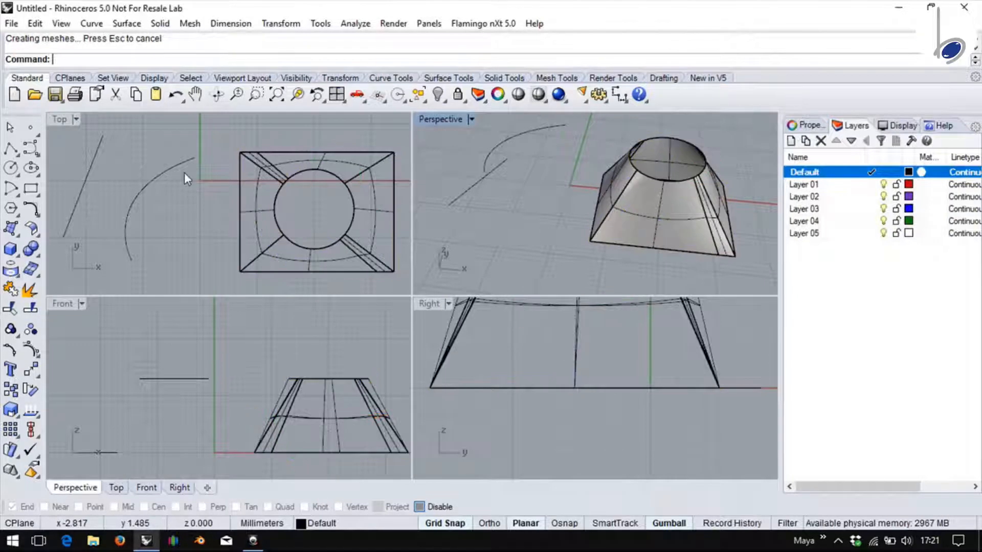
# Step: Loft the arc to the slanted line with aligned directions, then undo the curved surface
pyautogui.click(154, 200)
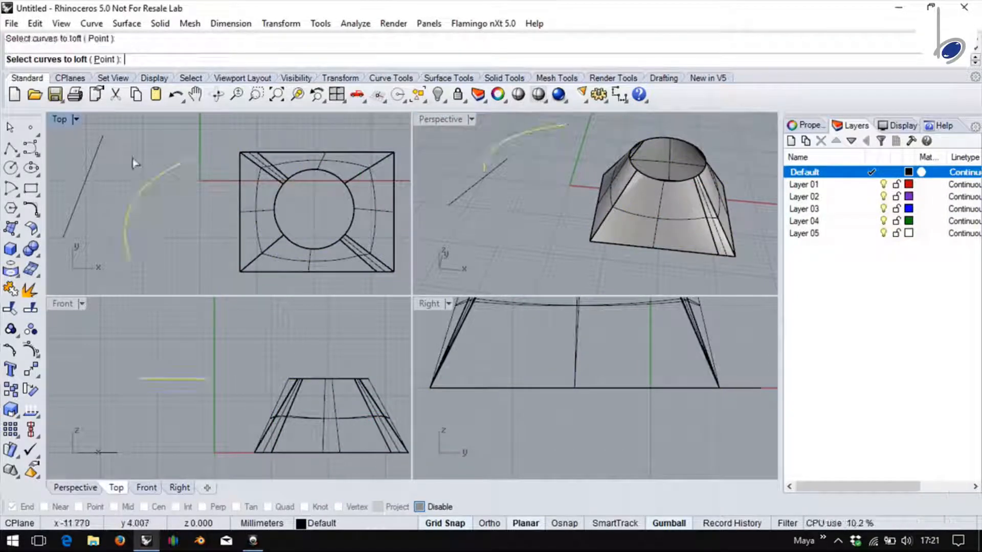
pyautogui.click(132, 212)
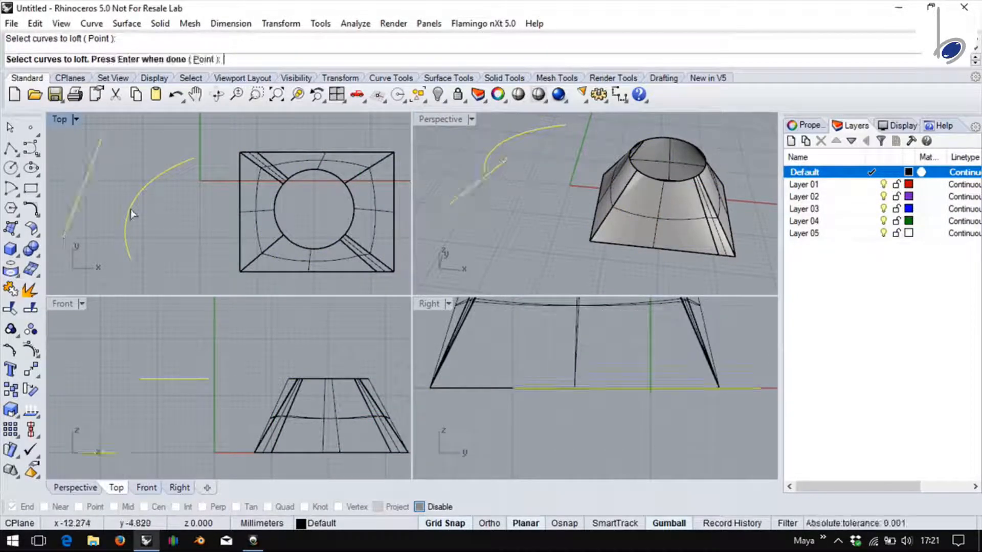
pyautogui.press('Return')
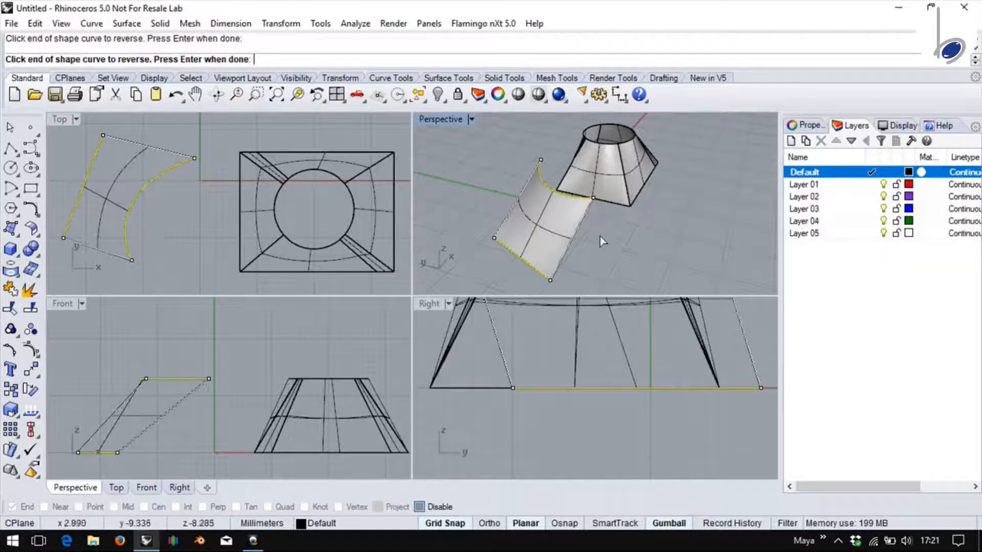
pyautogui.press('Return')
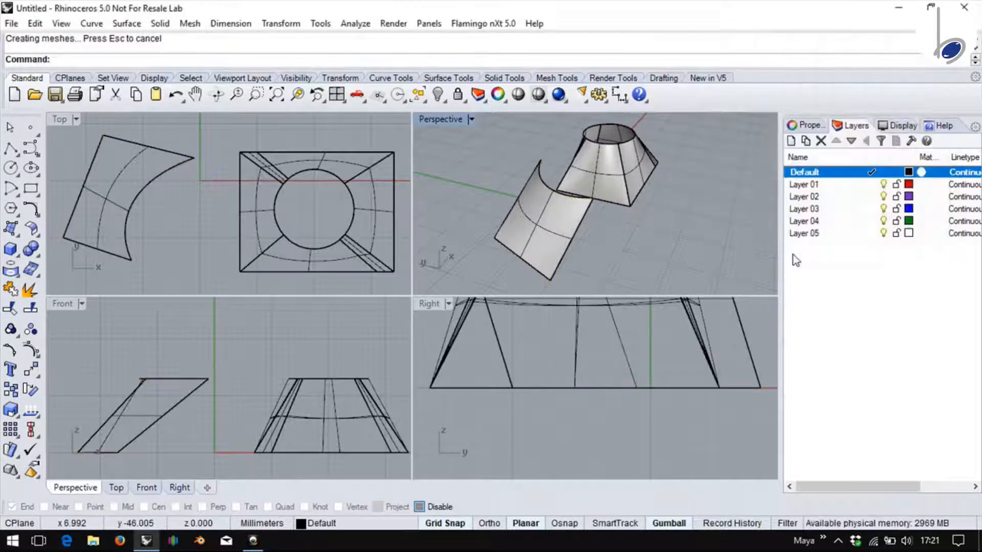
pyautogui.press('ctrl+z')
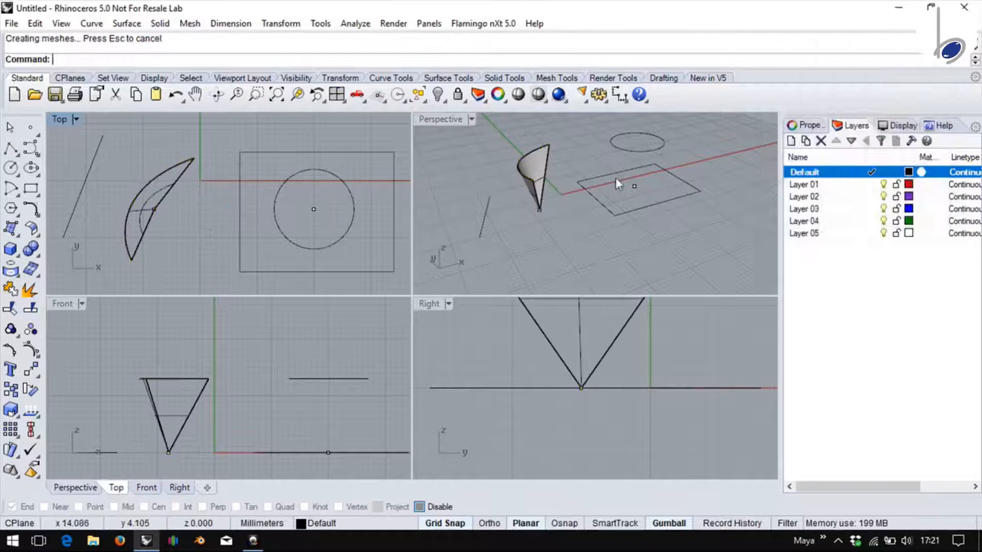
# Step: Loft a curve down to a point into a cone, undo it, and accept the curve seams for the next loft
pyautogui.click(313, 209)
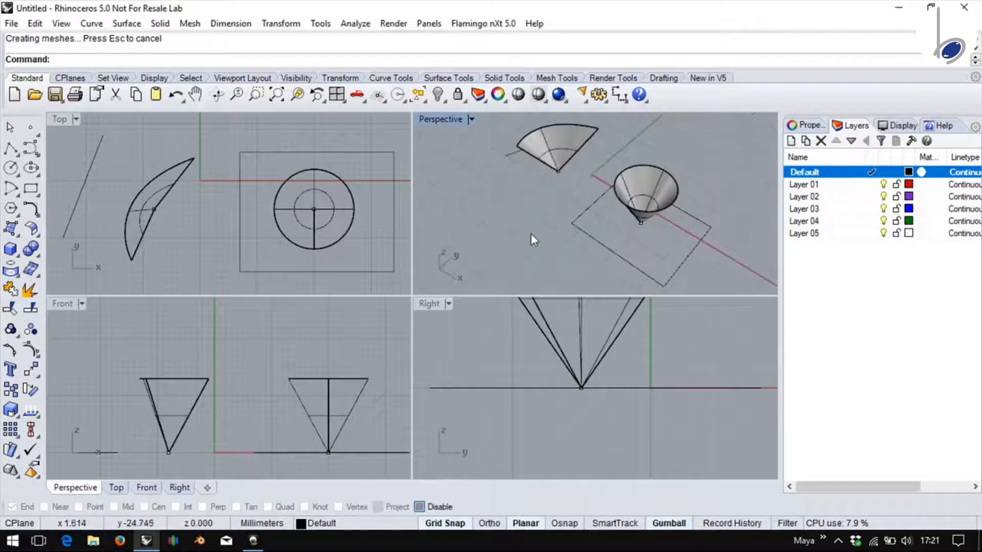
pyautogui.press('ctrl+z')
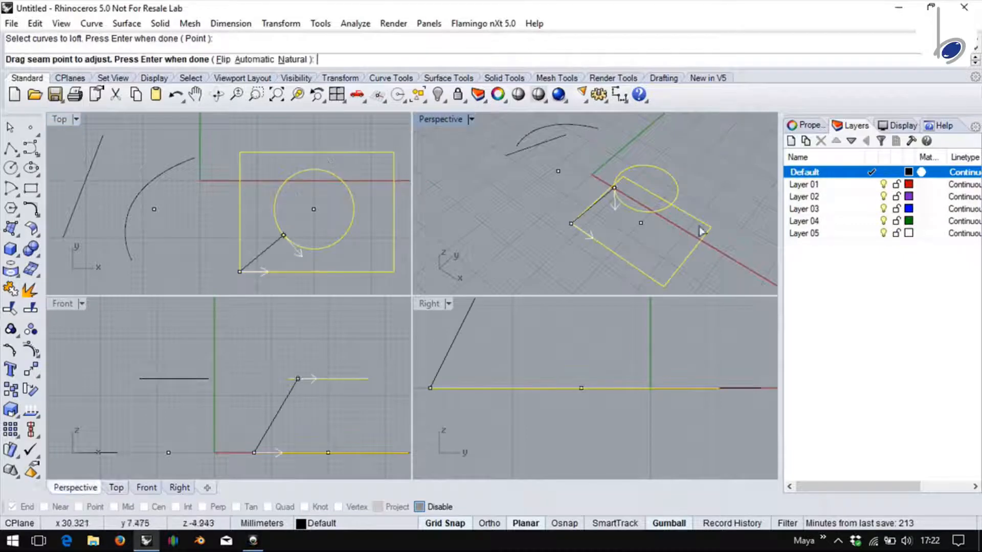
pyautogui.press('Return')
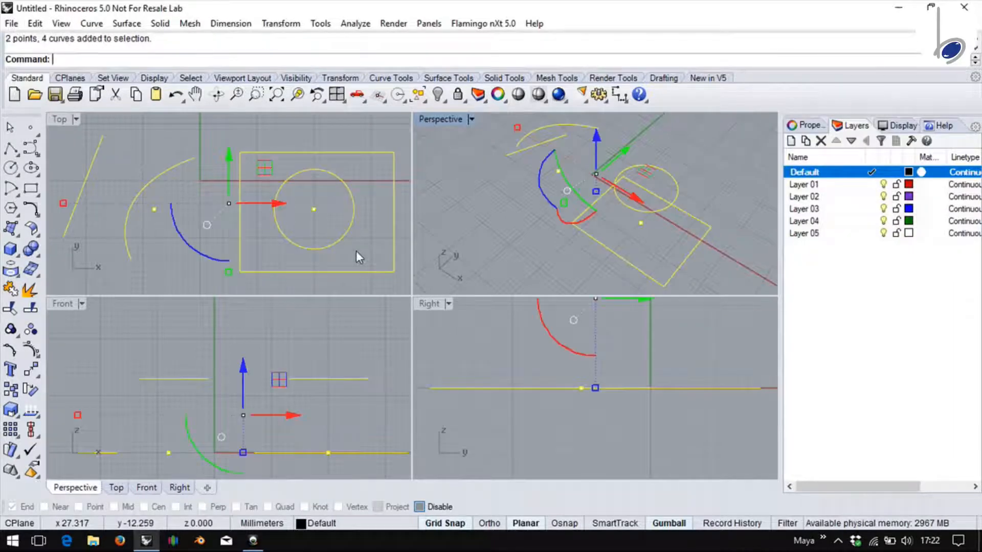
# Step: Delete all geometry and draw two concentric circles centred at the origin, the first diameter 10
pyautogui.press('Delete')
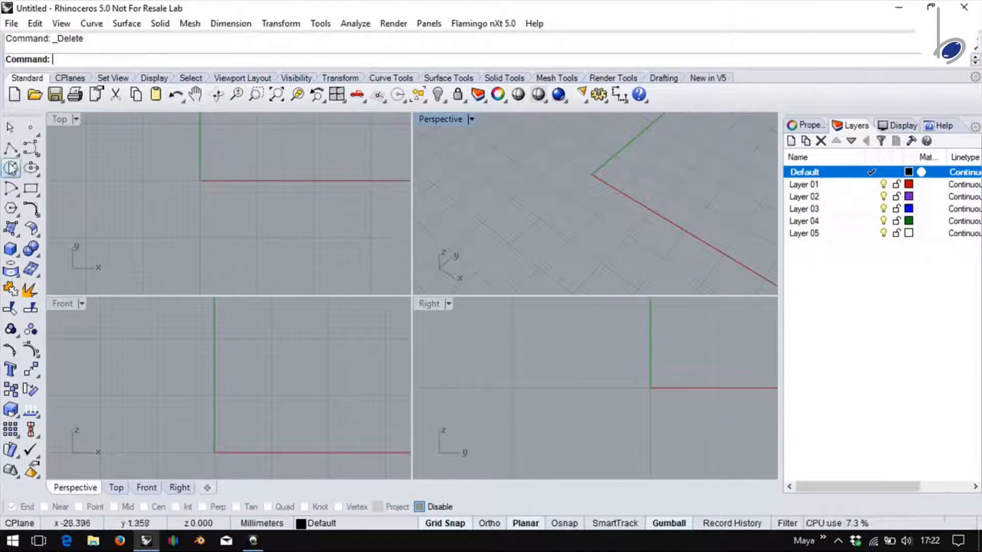
pyautogui.click(10, 168)
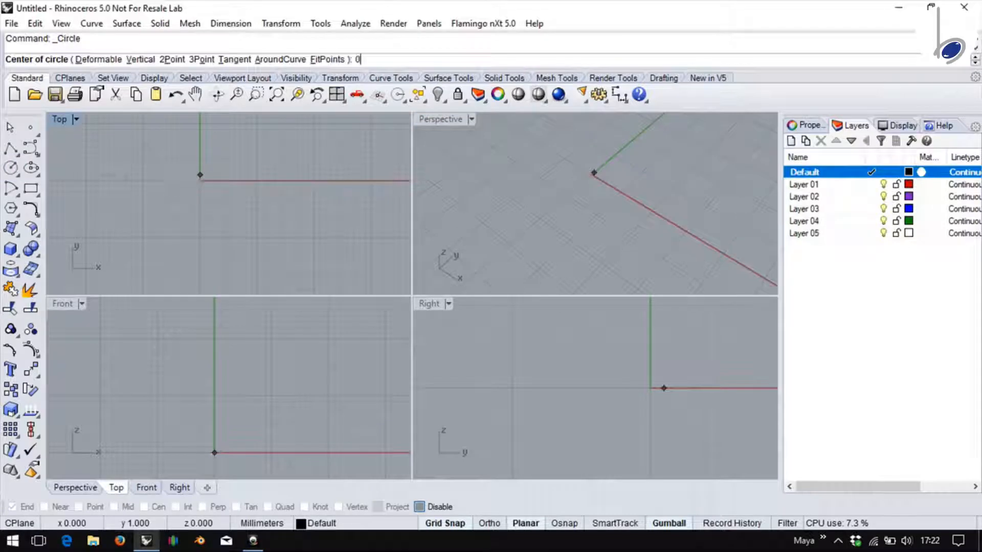
pyautogui.click(200, 175)
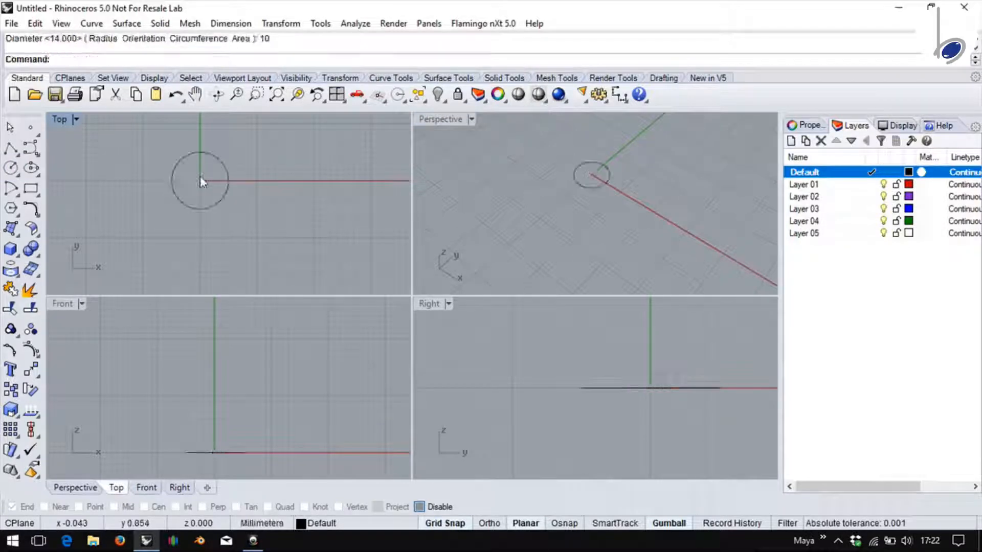
pyautogui.click(200, 180)
pyautogui.write('e')
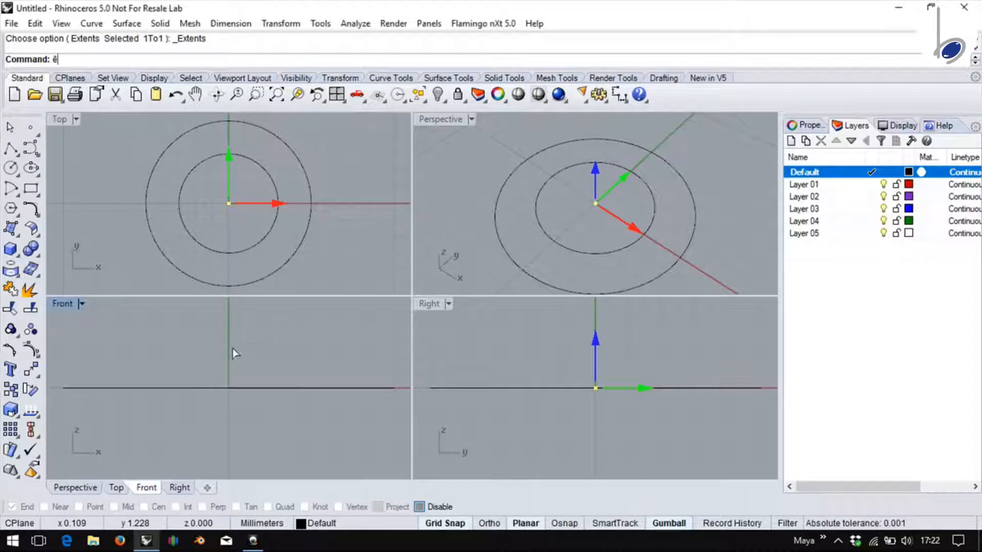
# Step: Raise the smaller circle with the gumball and start Loft through the circles and the point
pyautogui.click(255, 262)
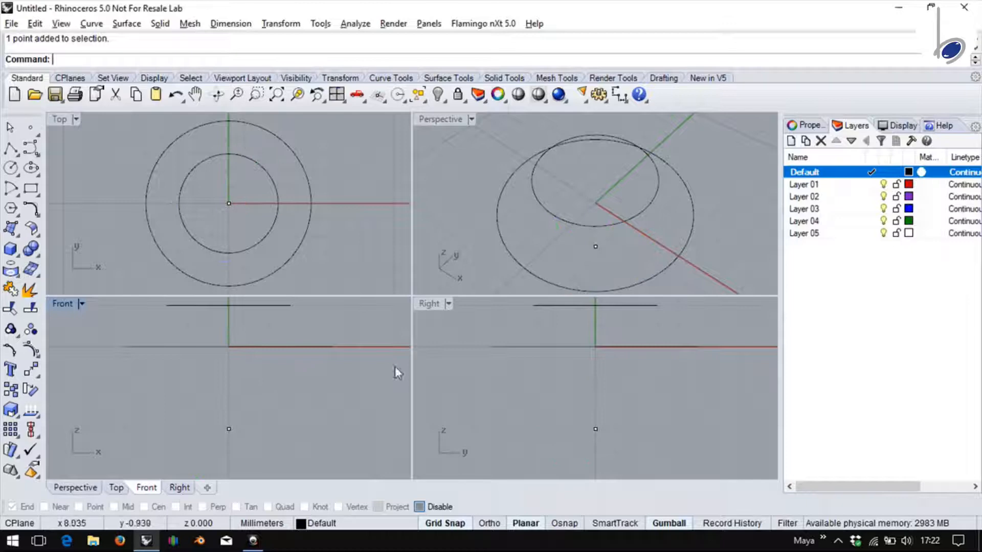
pyautogui.click(159, 24)
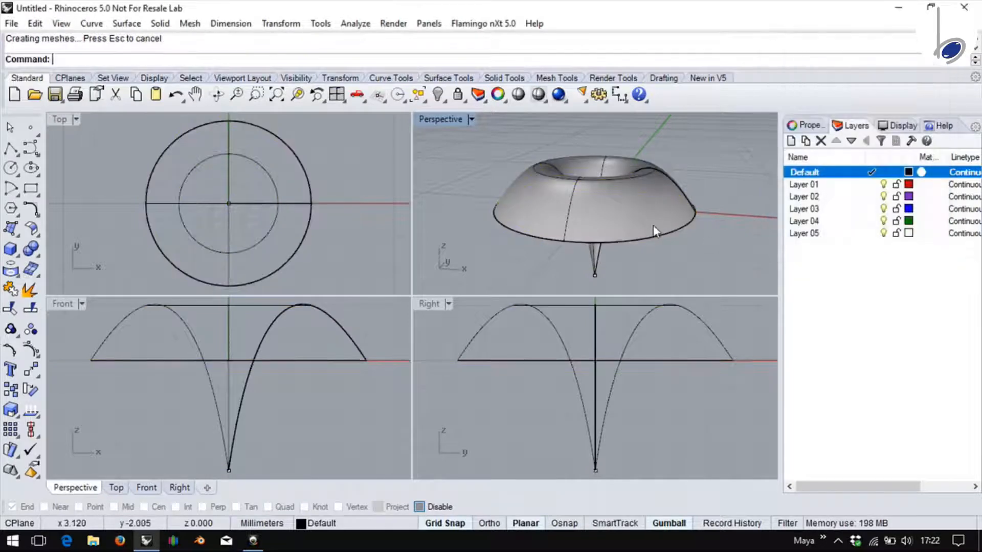
pyautogui.moveTo(663, 239)
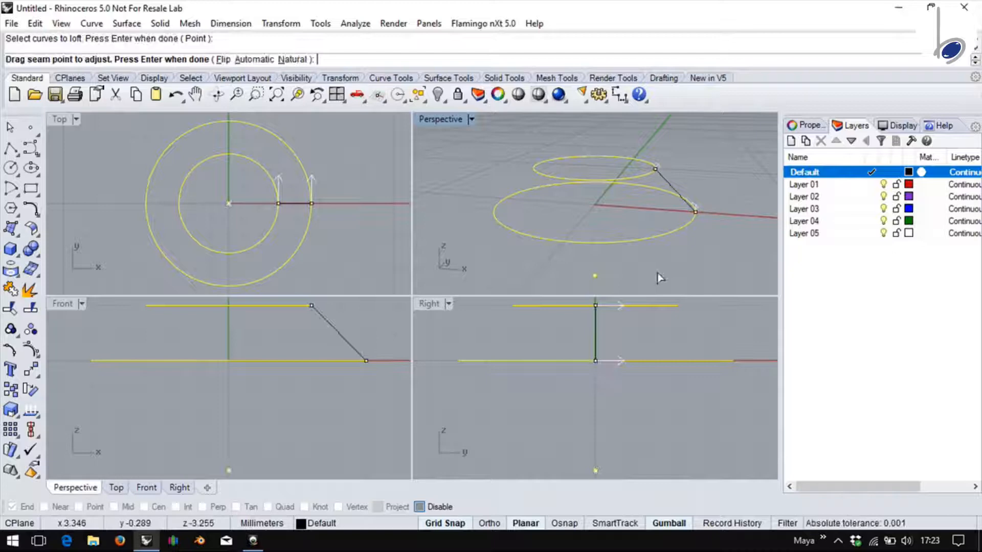
# Step: Accept the seam and preview the loft with the Loose and Tight styles
pyautogui.press('Return')
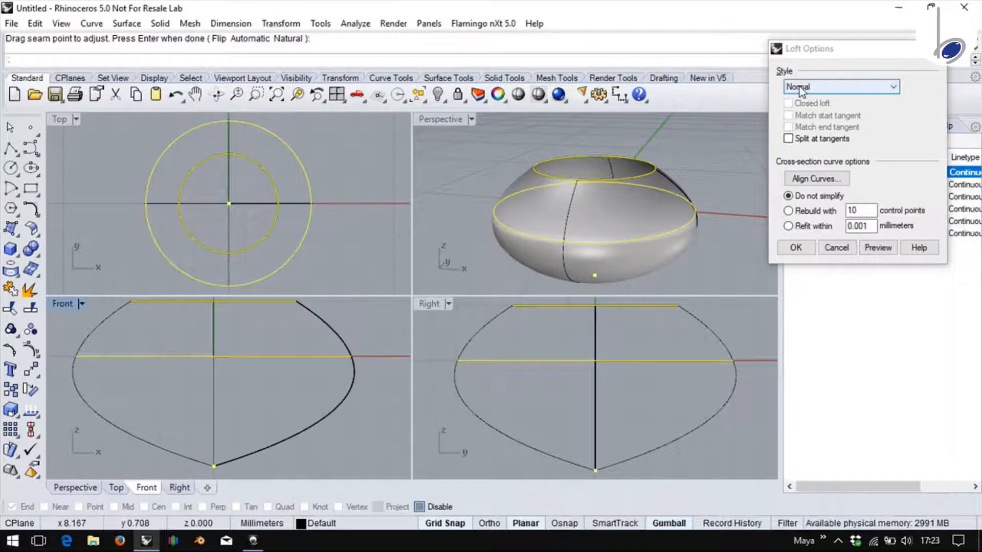
pyautogui.click(839, 86)
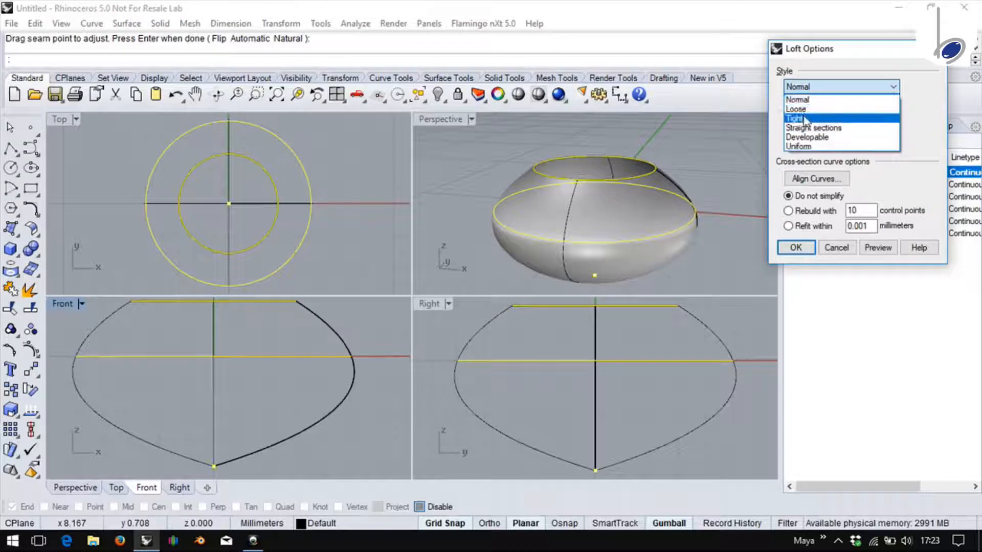
pyautogui.click(796, 108)
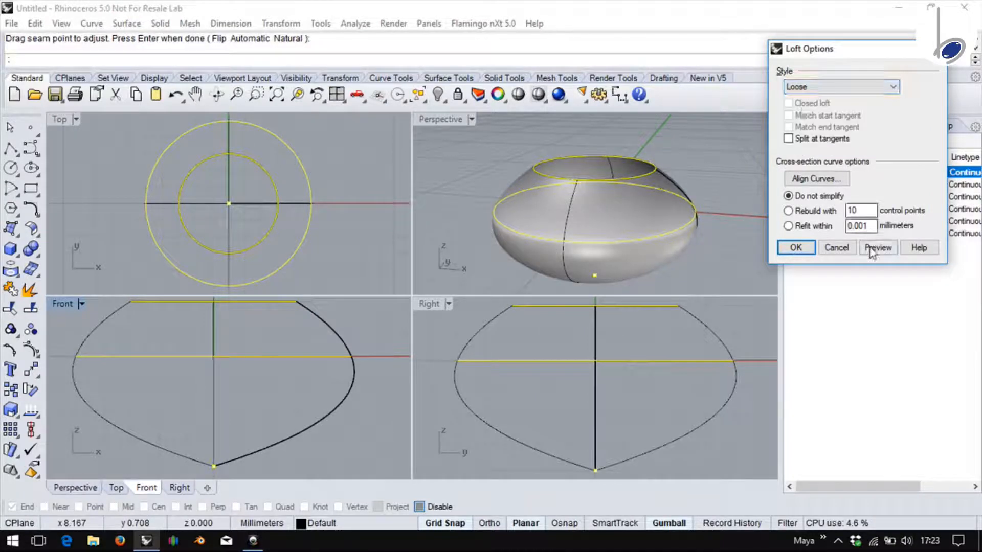
pyautogui.click(878, 247)
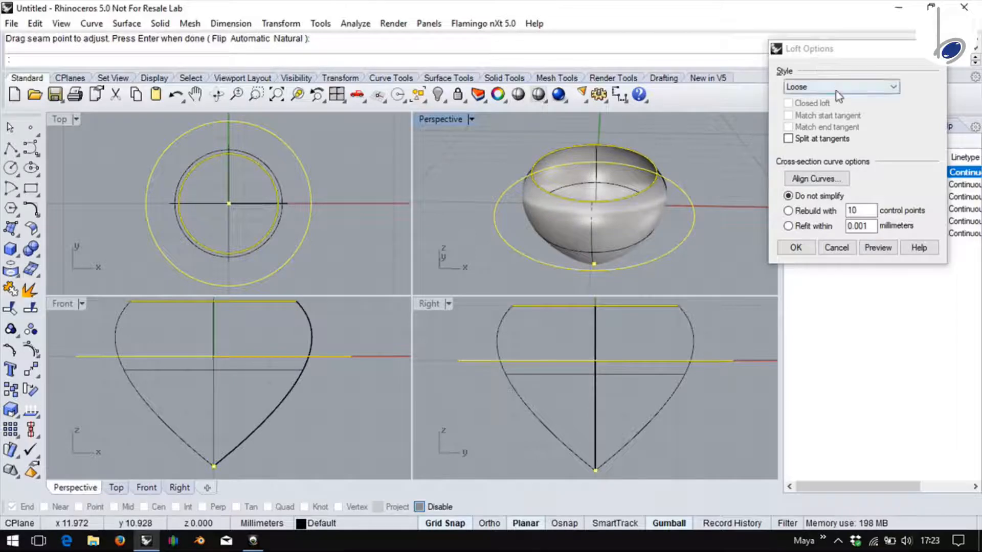
pyautogui.click(839, 86)
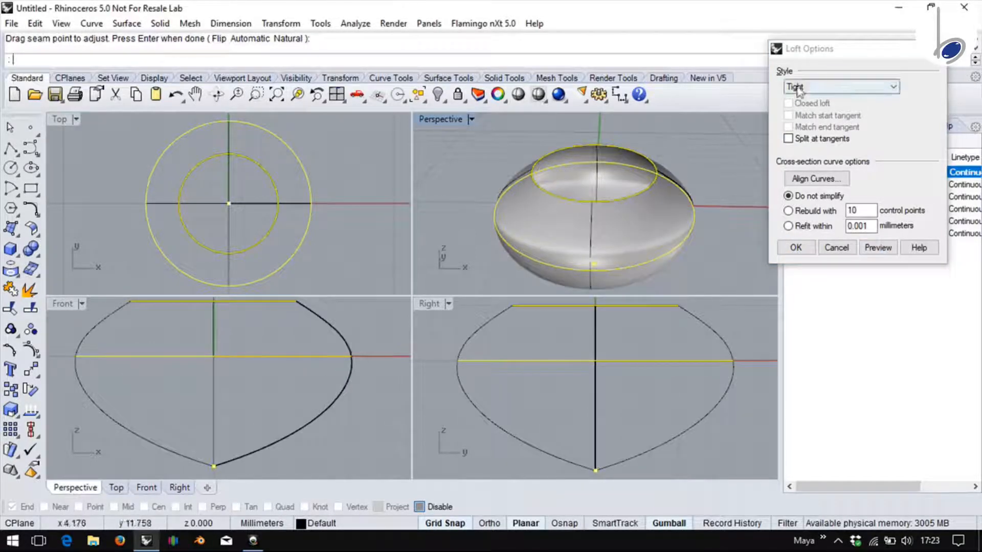
pyautogui.click(838, 86)
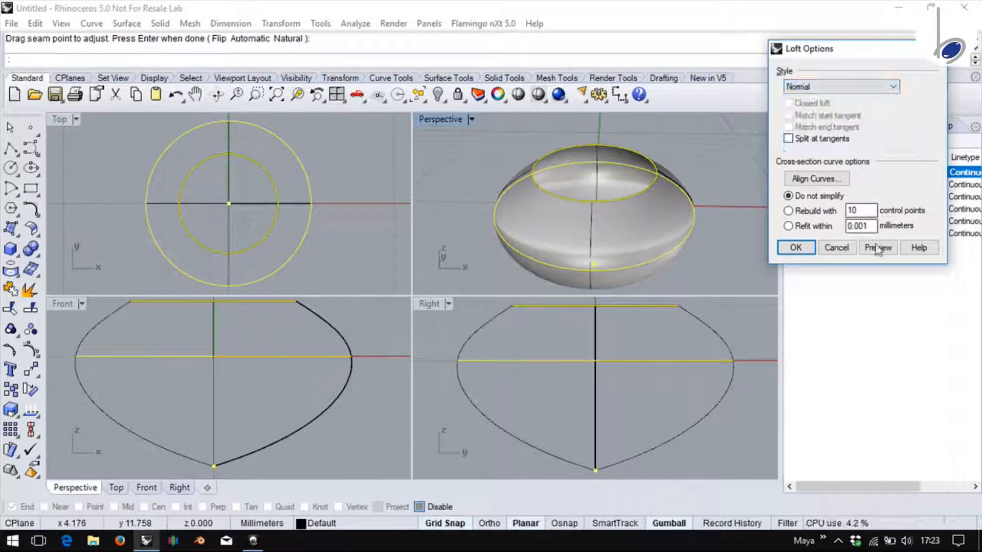
pyautogui.click(838, 86)
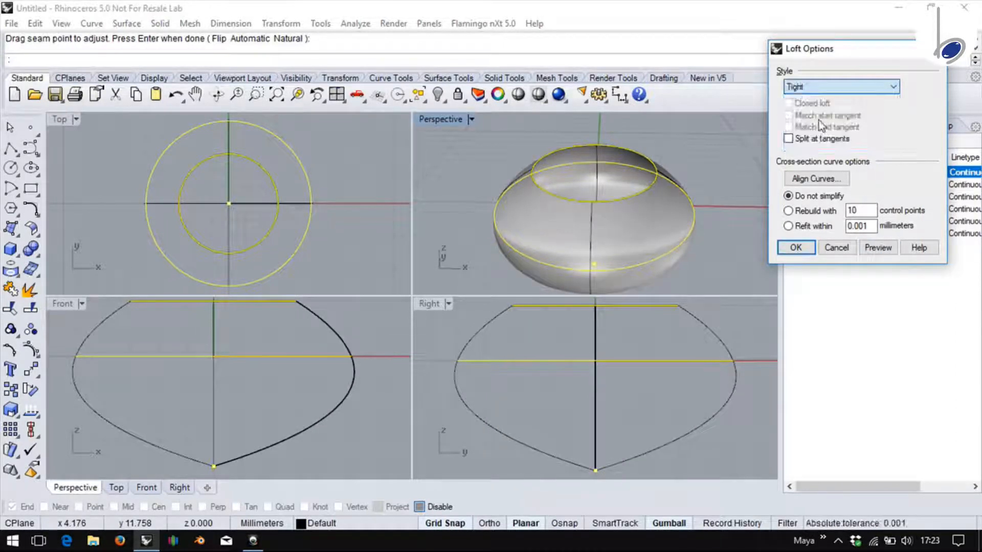
# Step: Switch the loft style to Uniform, then Straight sections, and preview the faceted form
pyautogui.click(841, 86)
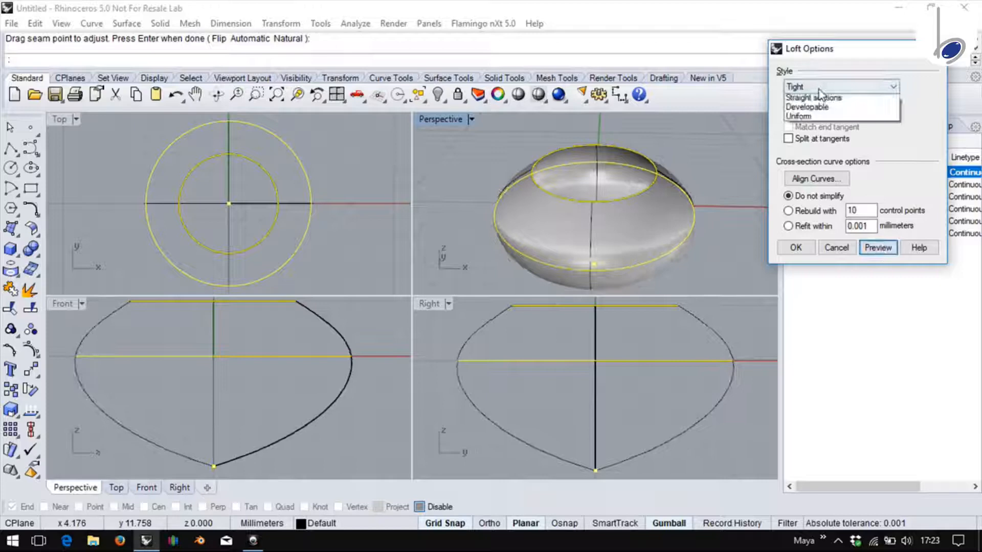
pyautogui.click(799, 116)
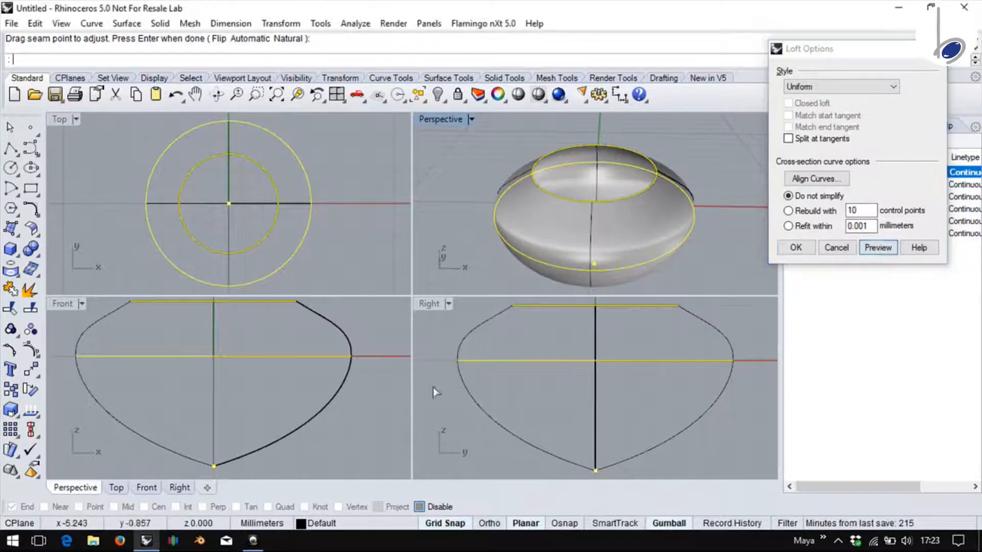
pyautogui.click(839, 86)
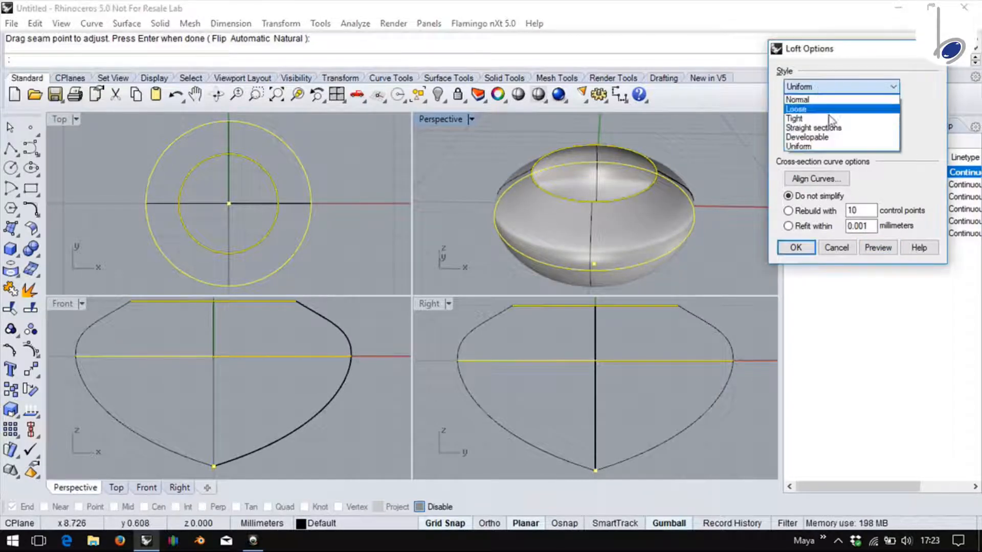
pyautogui.click(813, 128)
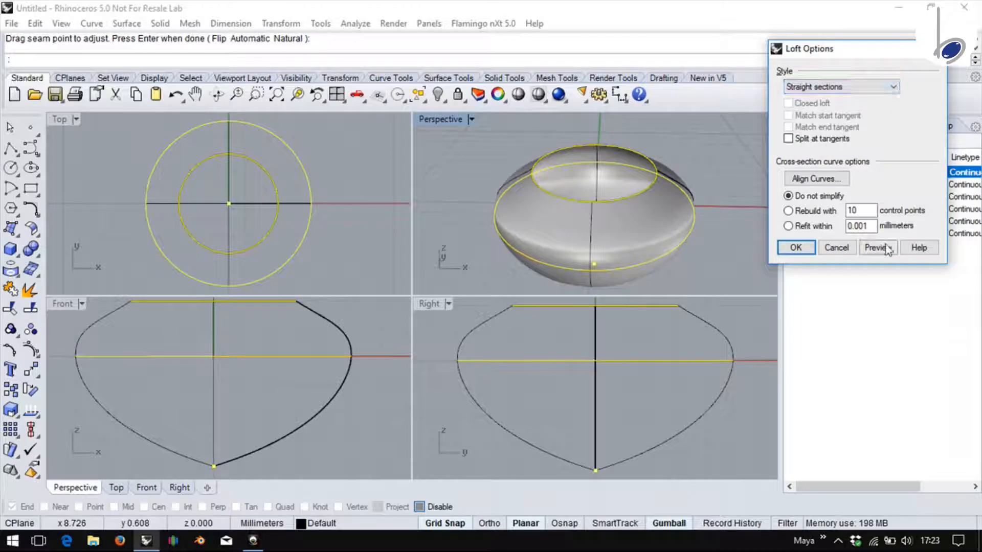
pyautogui.click(877, 248)
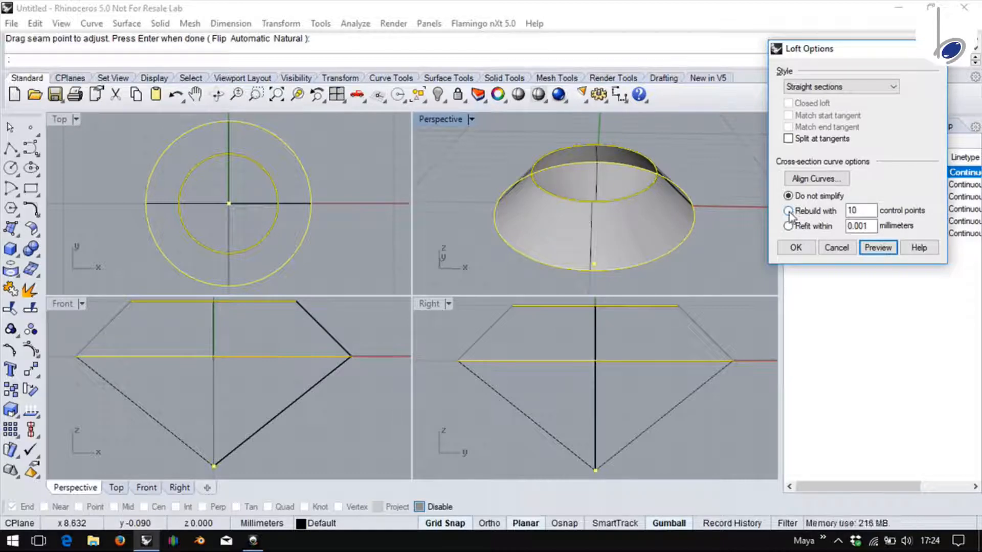
# Step: Compare the Rebuild and Refit cross-section options with previews in Loft Options
pyautogui.click(789, 211)
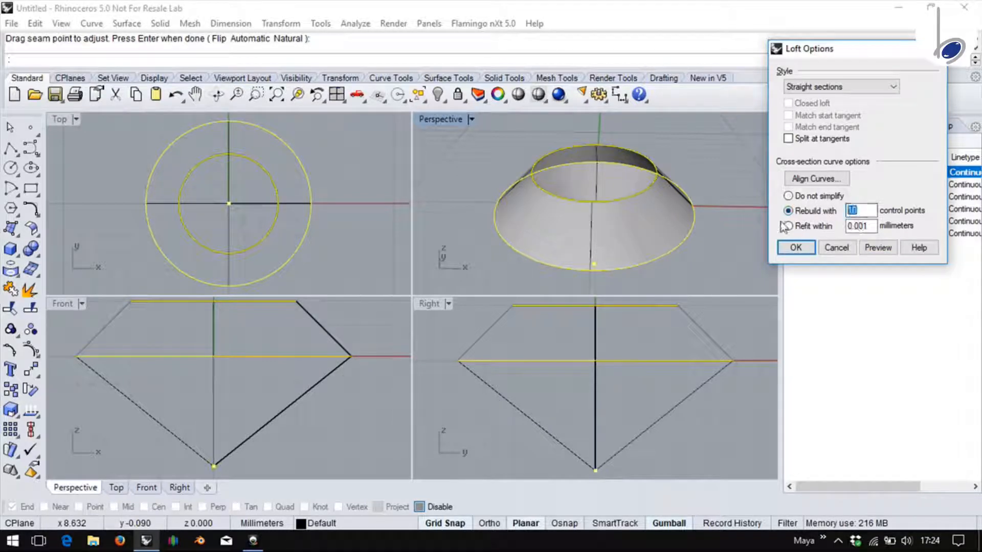
pyautogui.click(877, 247)
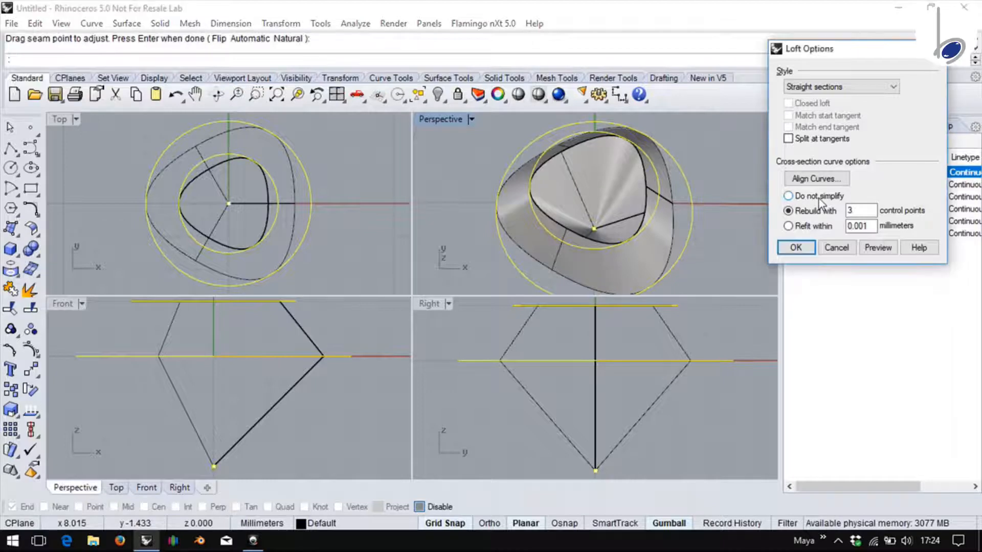
pyautogui.click(789, 195)
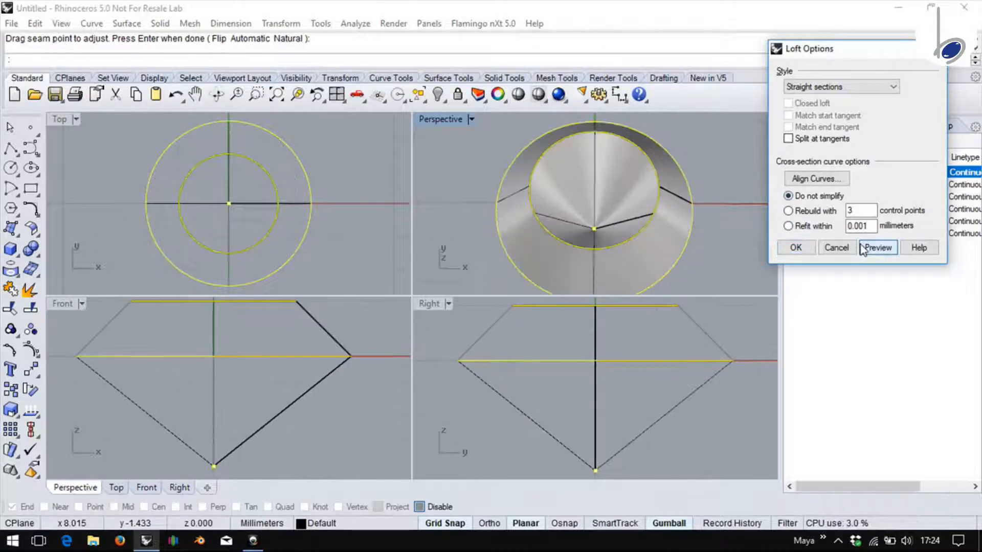
pyautogui.click(789, 227)
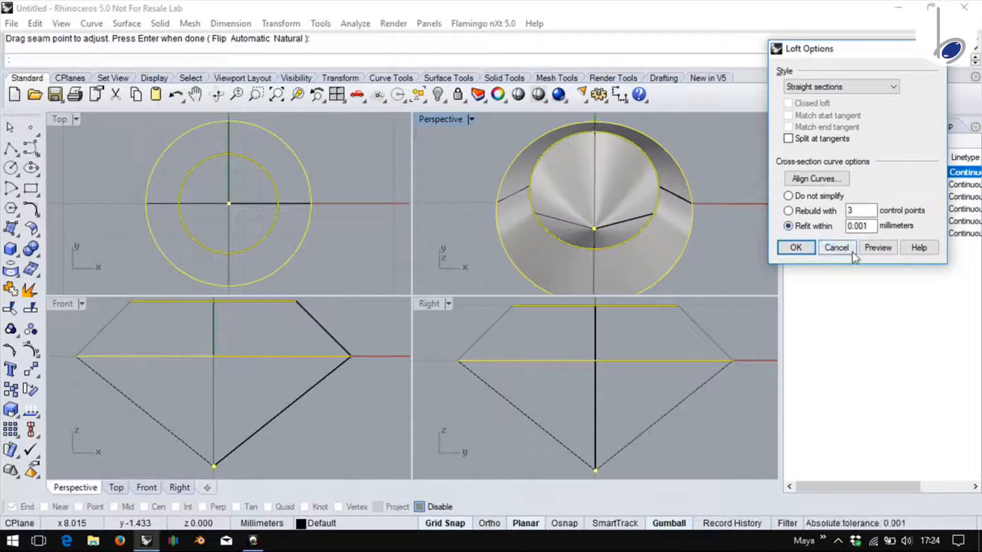
pyautogui.click(878, 247)
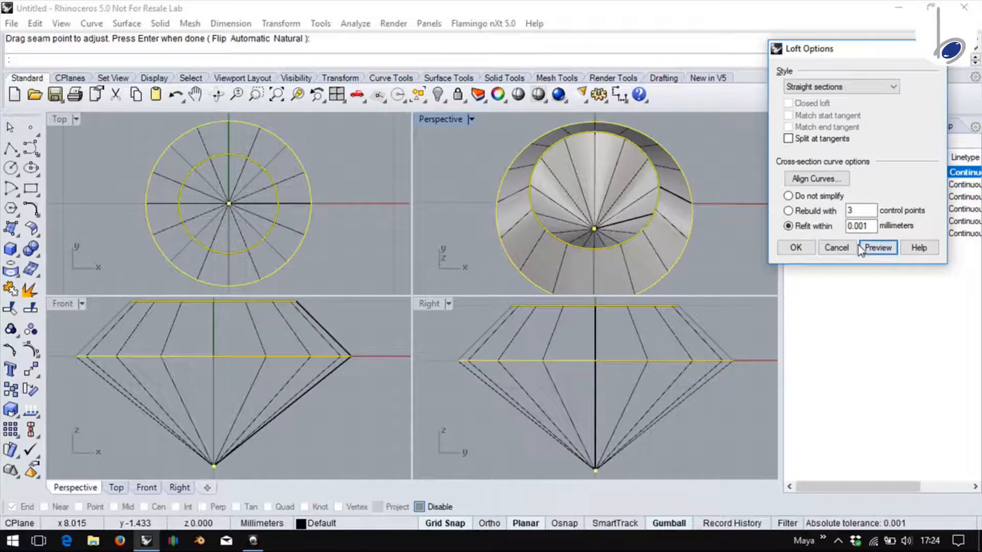
pyautogui.click(878, 248)
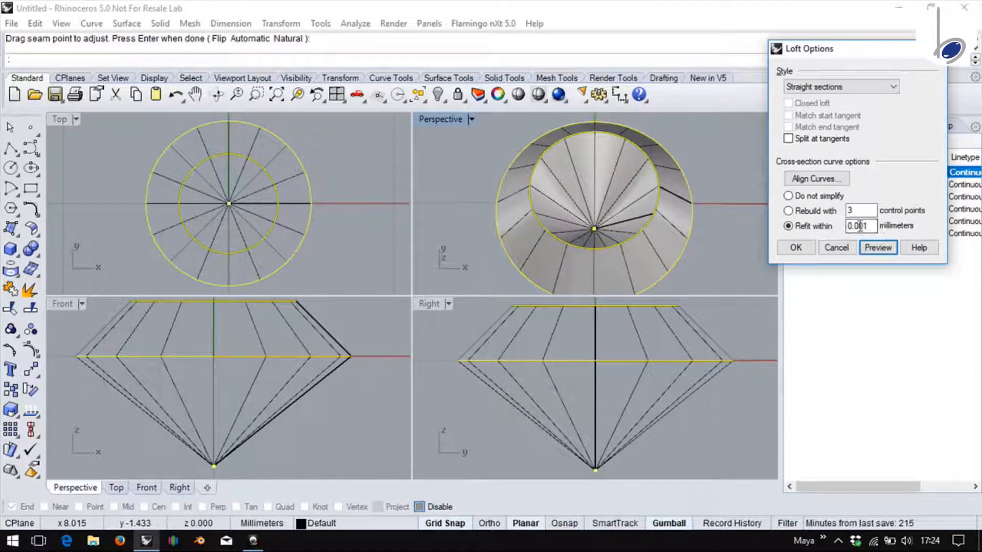
# Step: Return to unsimplified straight sections and accept the diamond-shaped loft
pyautogui.click(789, 195)
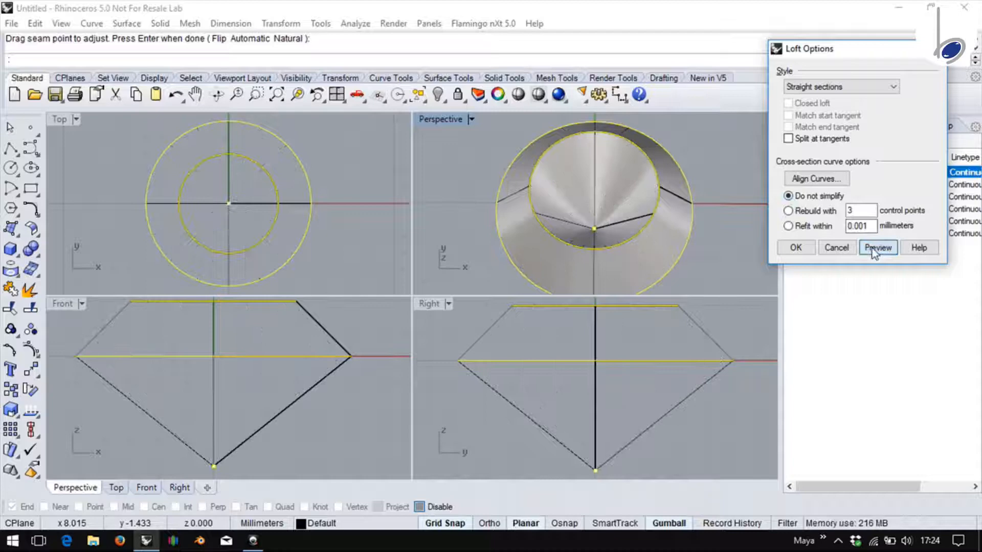
pyautogui.click(796, 247)
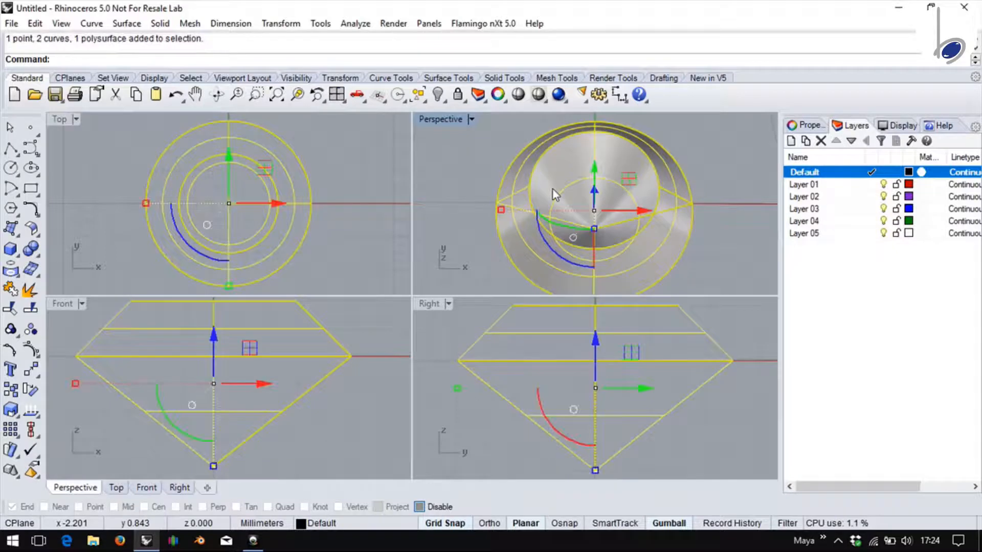
# Step: Delete the gem model and draw three semicircular arcs in Top view at different heights
pyautogui.click(336, 94)
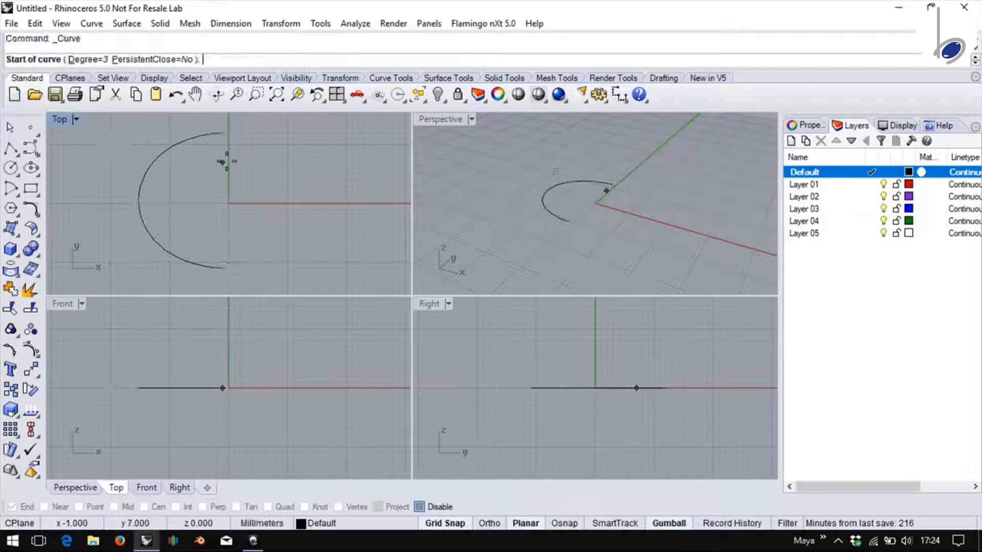
pyautogui.click(222, 239)
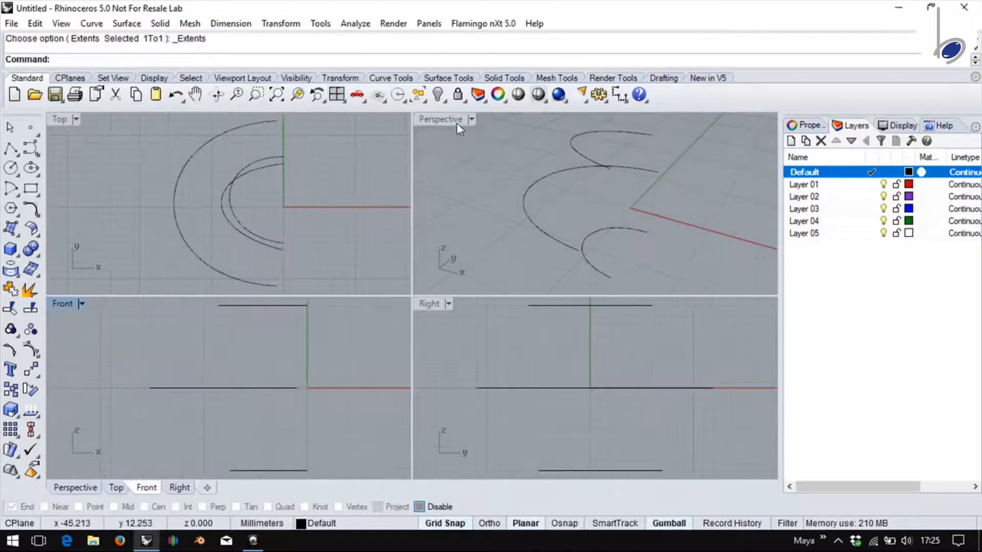
# Step: Rerun Loft from recent commands through the three arcs and toggle the Closed loft option
pyautogui.rightClick(461, 128)
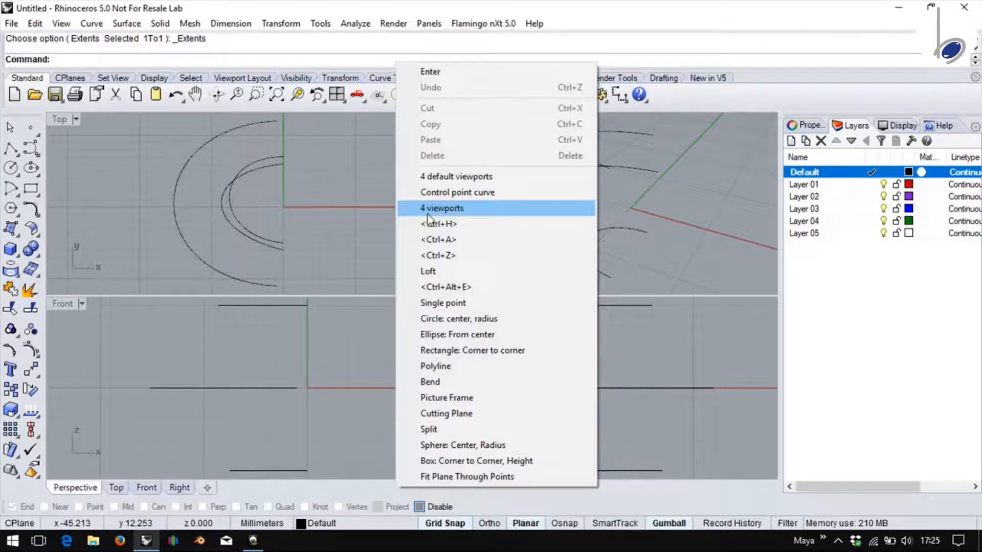
pyautogui.click(428, 270)
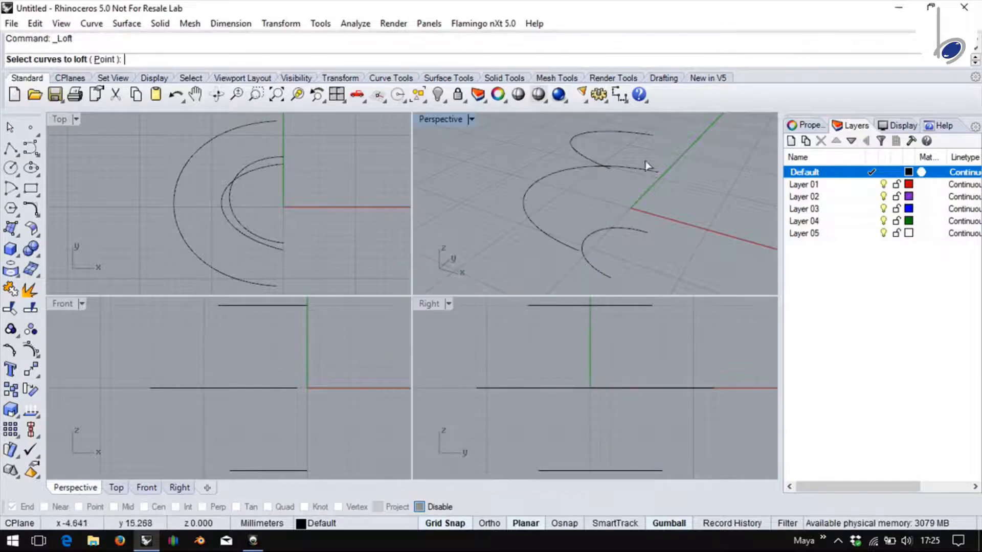
pyautogui.click(608, 165)
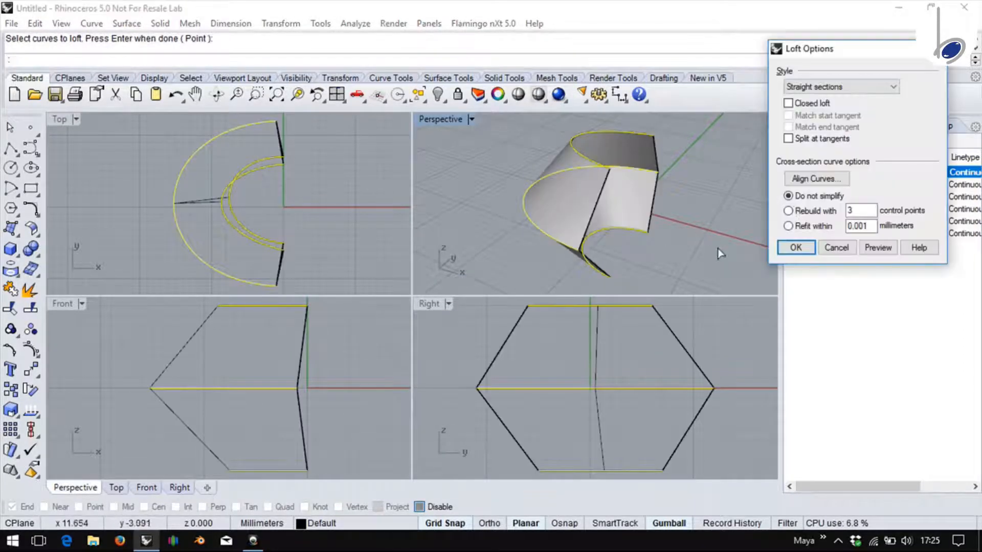
pyautogui.click(788, 102)
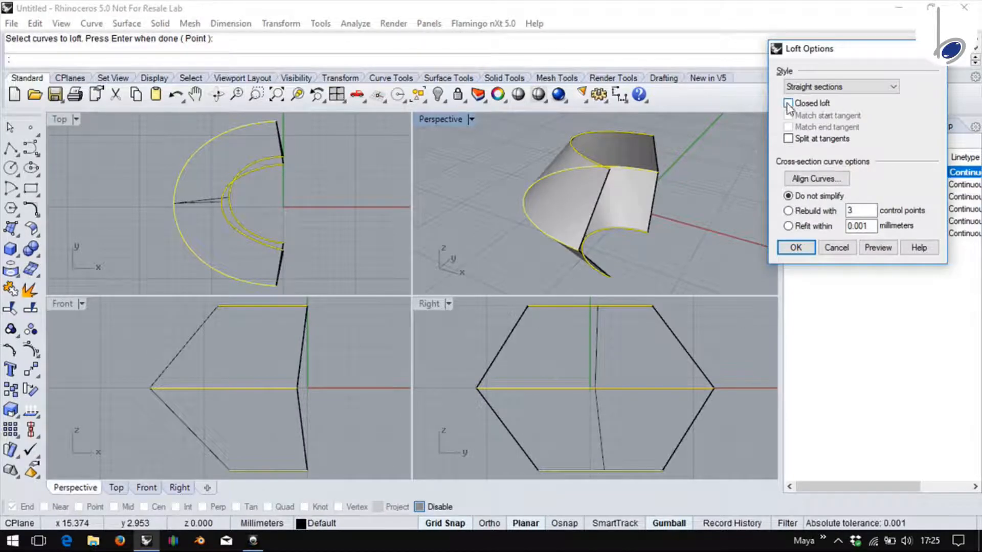
pyautogui.click(789, 103)
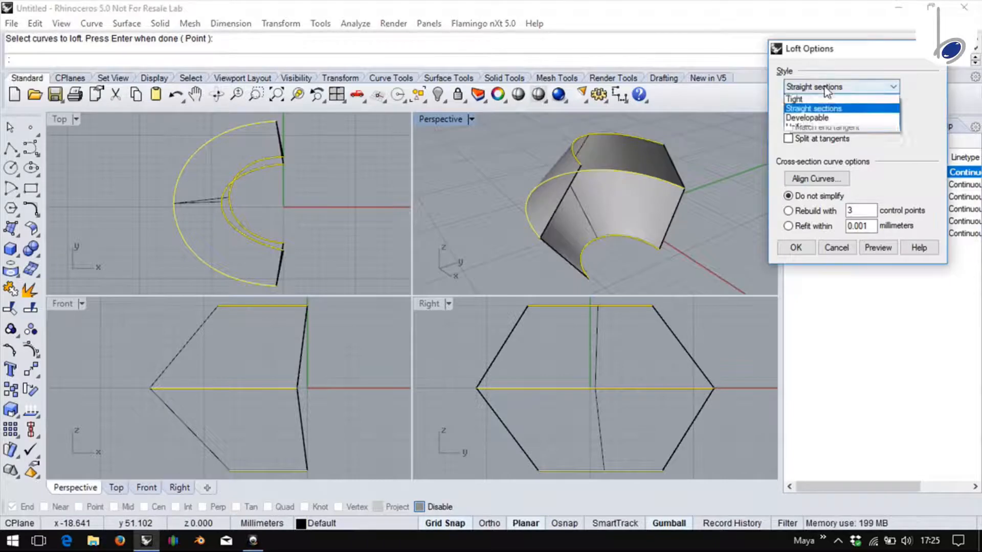
pyautogui.click(794, 100)
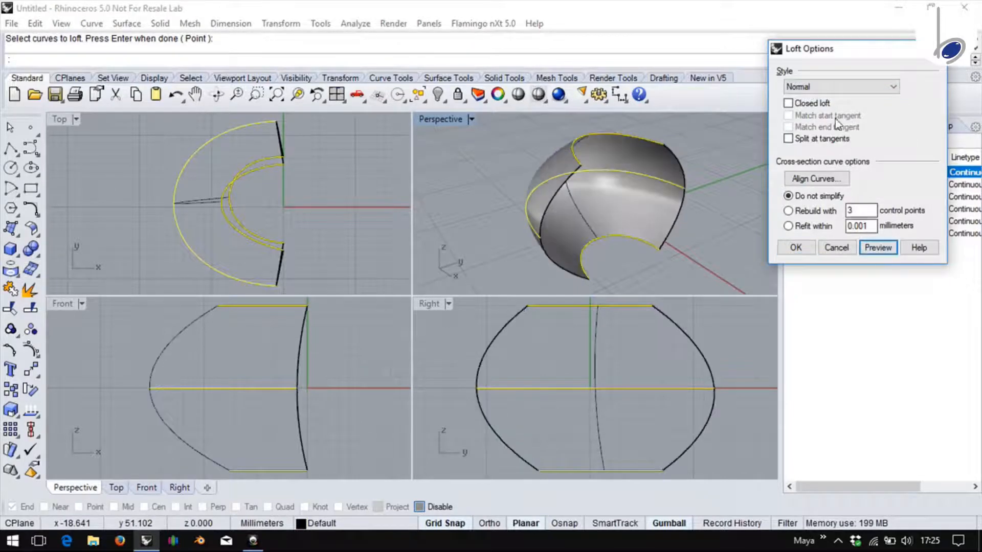
pyautogui.click(788, 102)
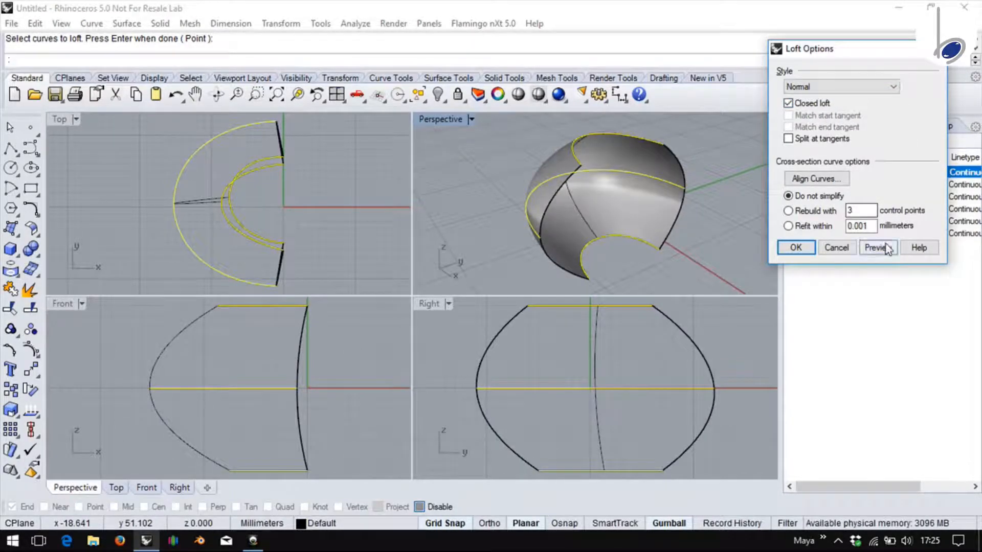
pyautogui.click(878, 248)
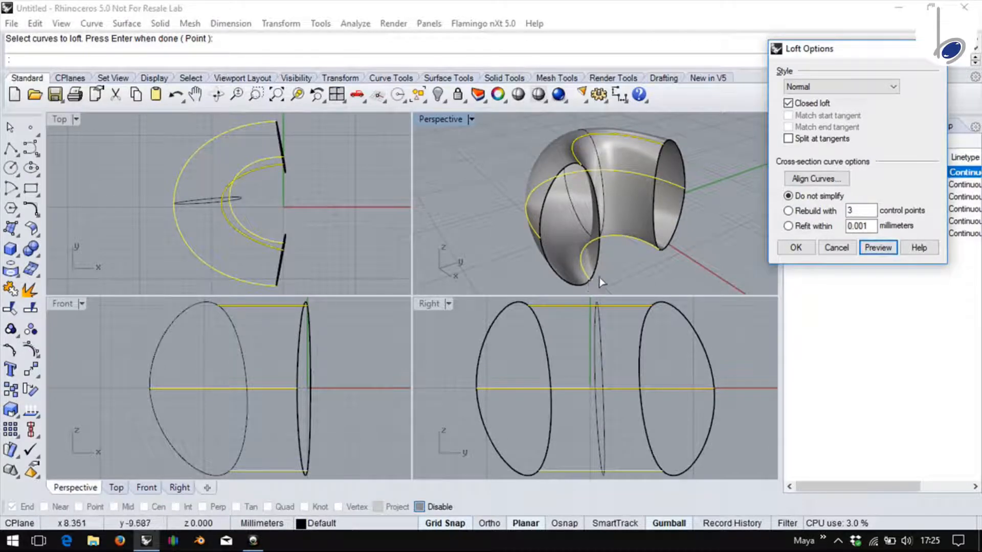
pyautogui.moveTo(579, 174)
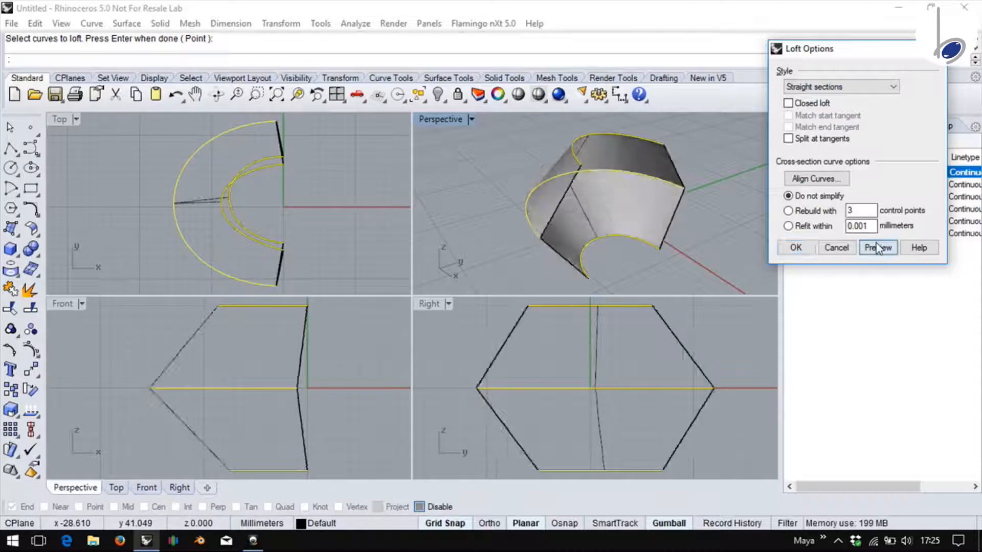
# Step: Preview the closed straight-sections loft through the arcs
pyautogui.click(788, 102)
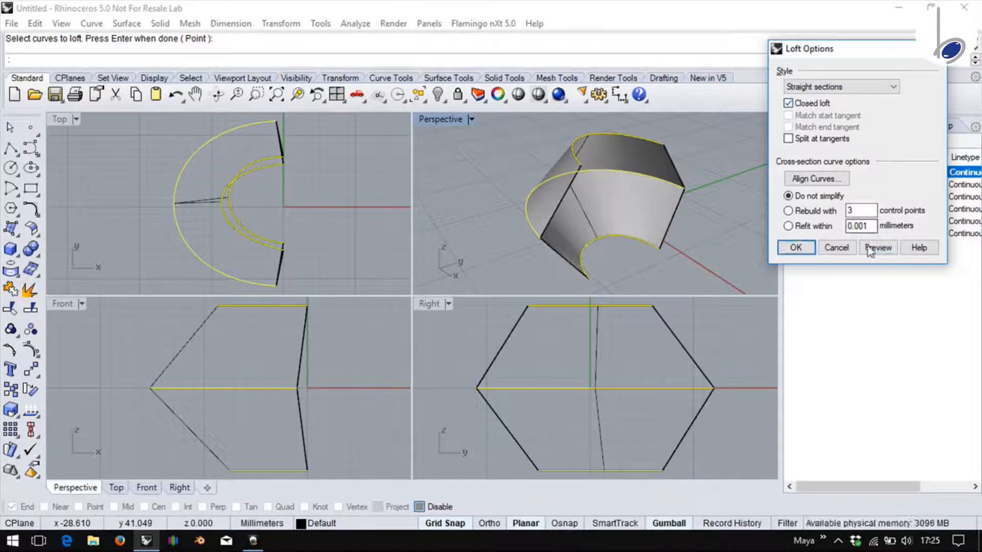
pyautogui.click(878, 248)
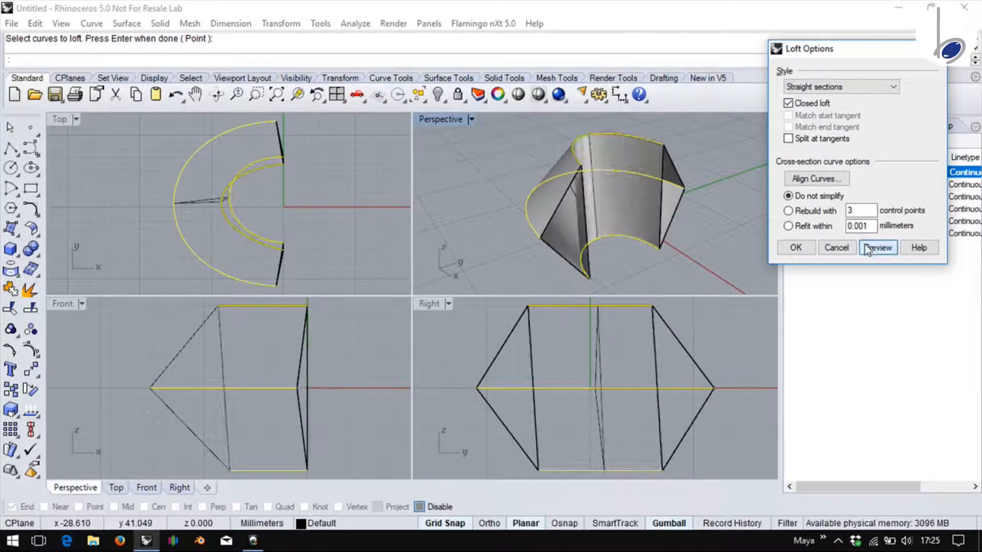
pyautogui.click(878, 248)
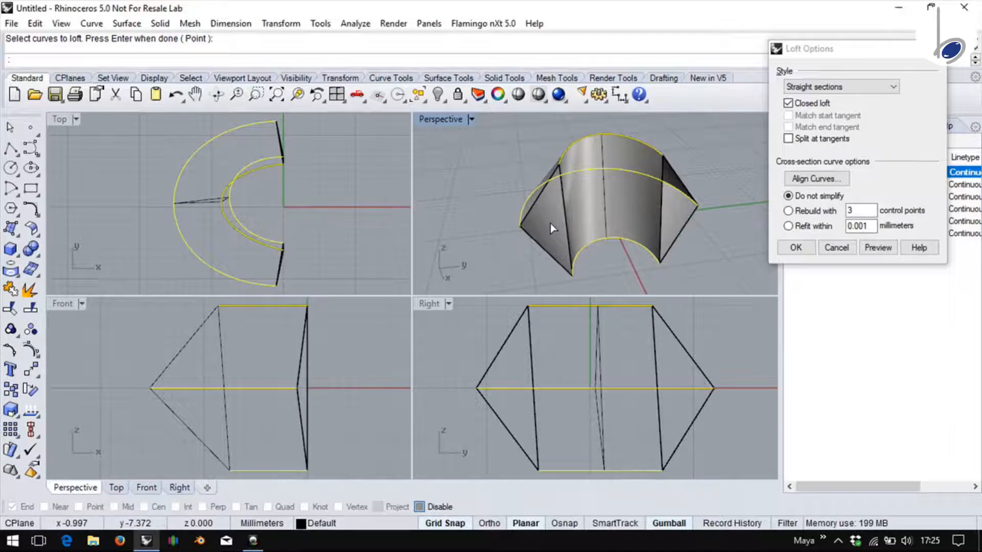
pyautogui.moveTo(558, 219)
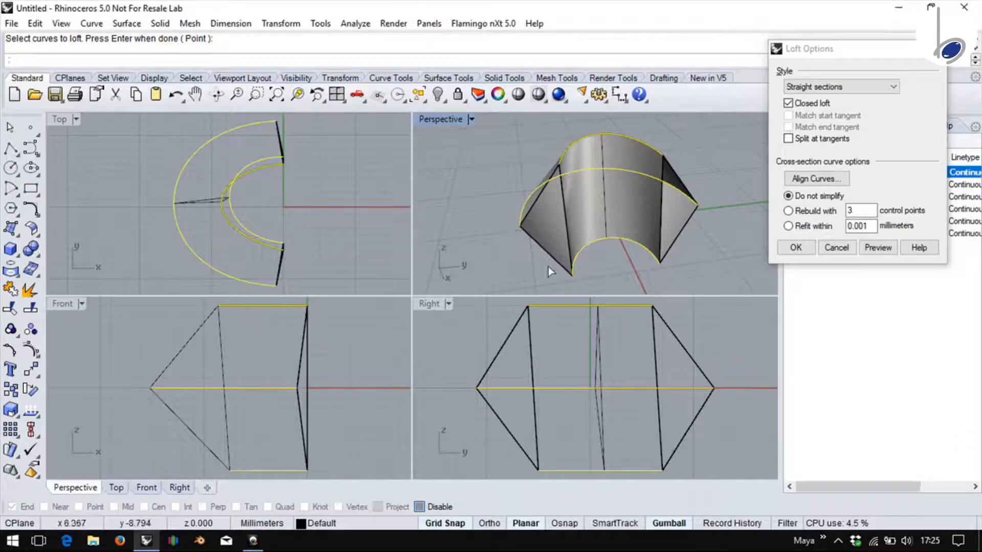
pyautogui.moveTo(520, 234)
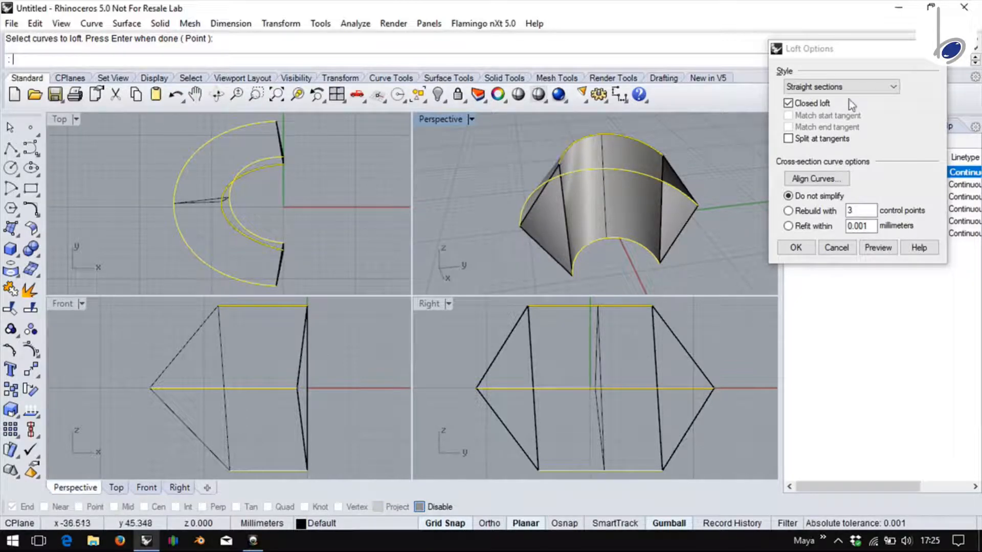
# Step: Preview the closed loft in Normal style, then cancel Loft Options leaving only the arcs
pyautogui.click(839, 85)
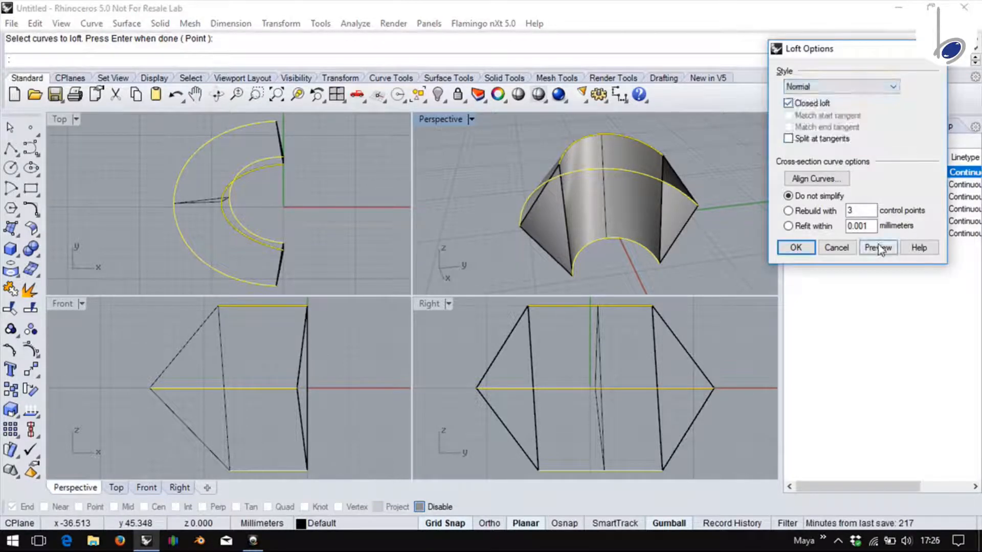
pyautogui.click(877, 248)
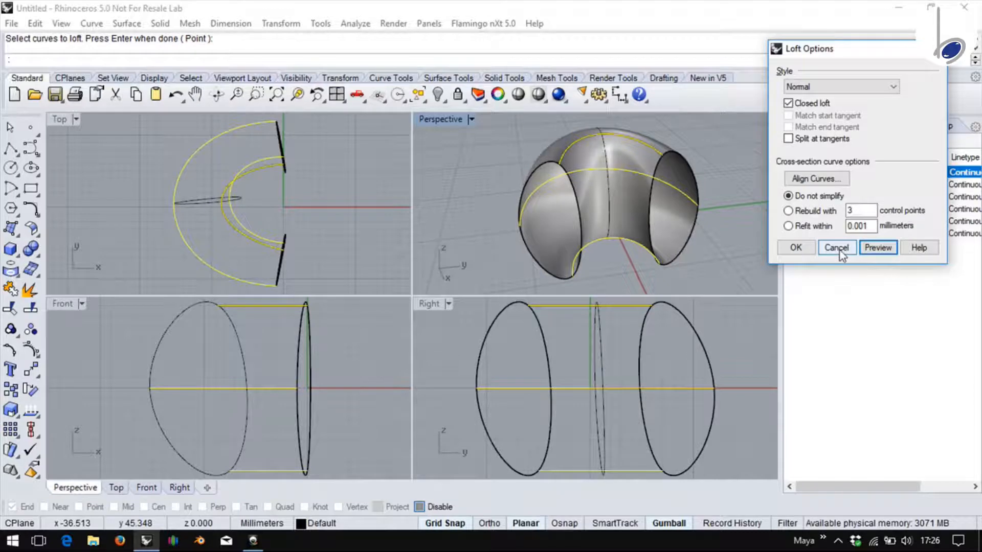
pyautogui.click(837, 248)
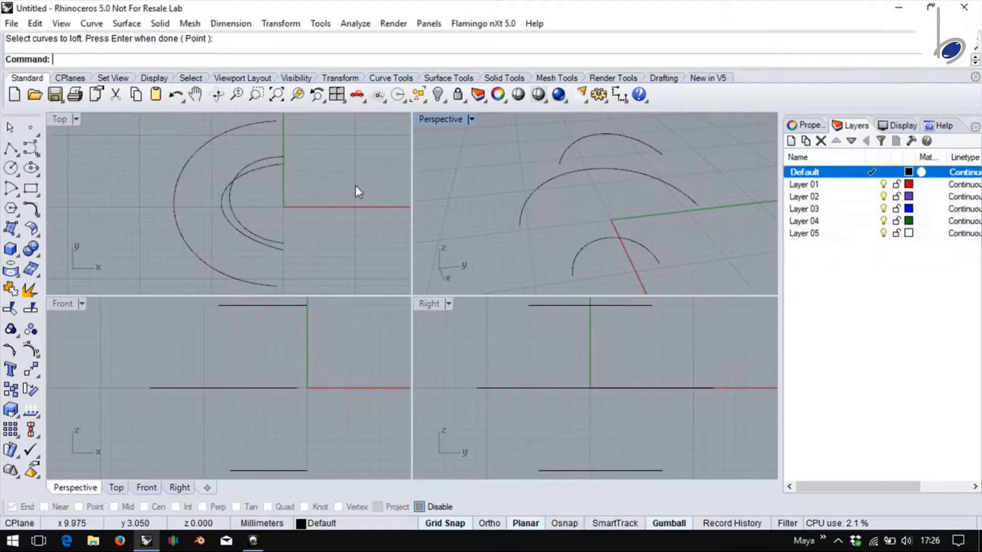
# Step: Delete the arcs, then extract and delete the box's top face to leave an open-topped box
pyautogui.press('Delete')
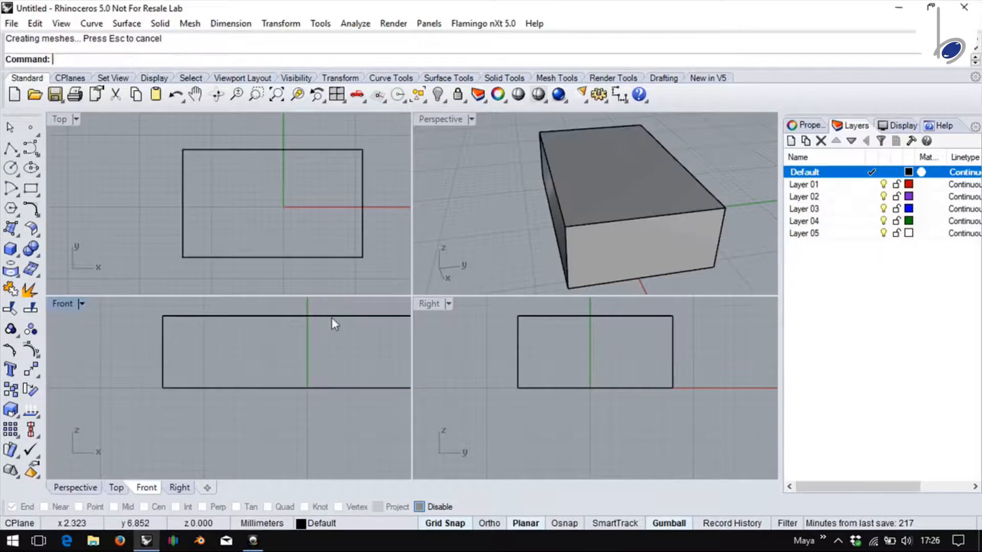
pyautogui.click(30, 291)
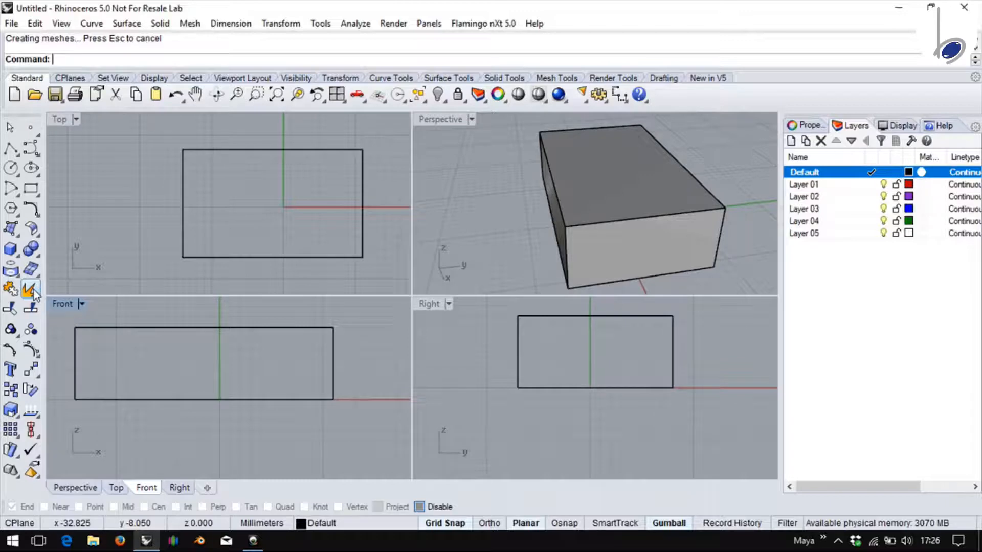
pyautogui.moveTo(116, 262)
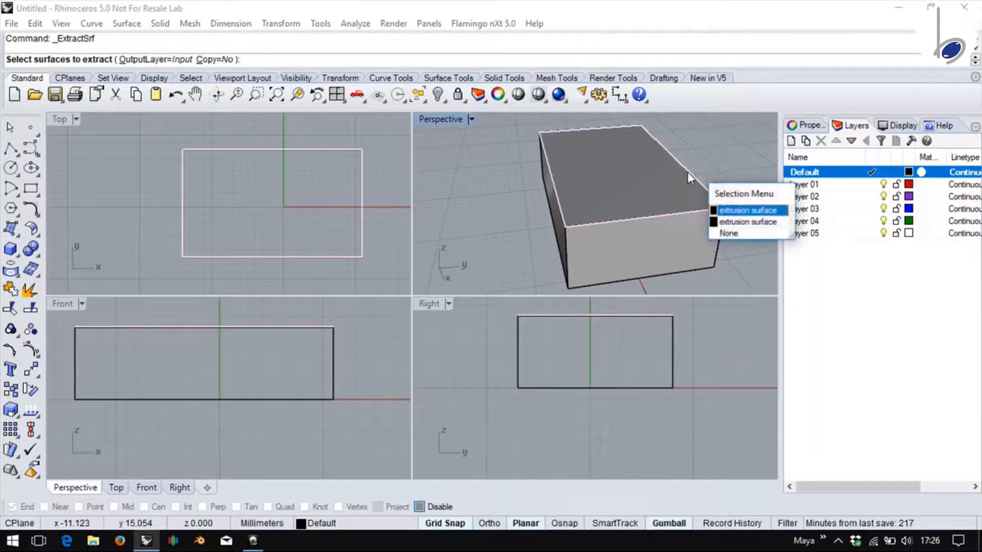
pyautogui.click(747, 210)
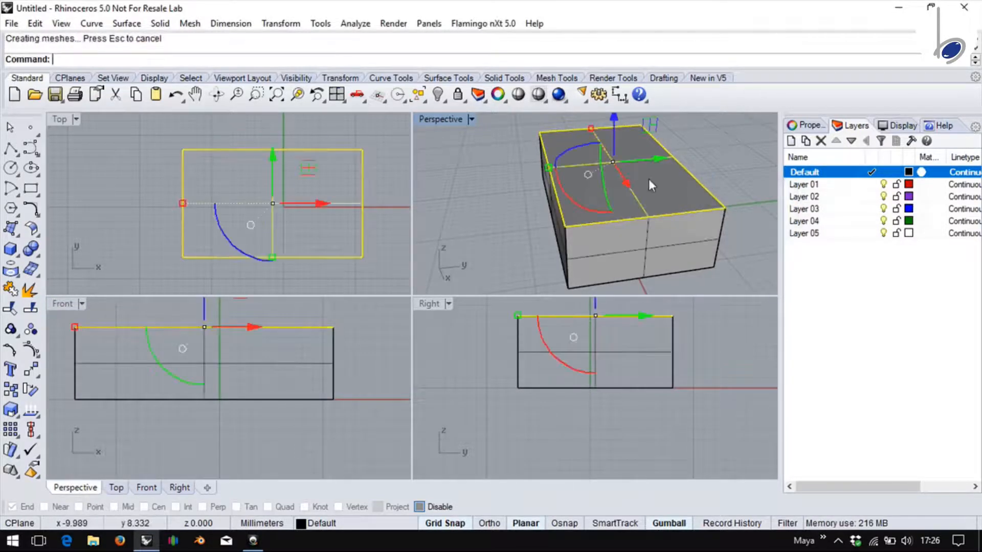
pyautogui.press('Delete')
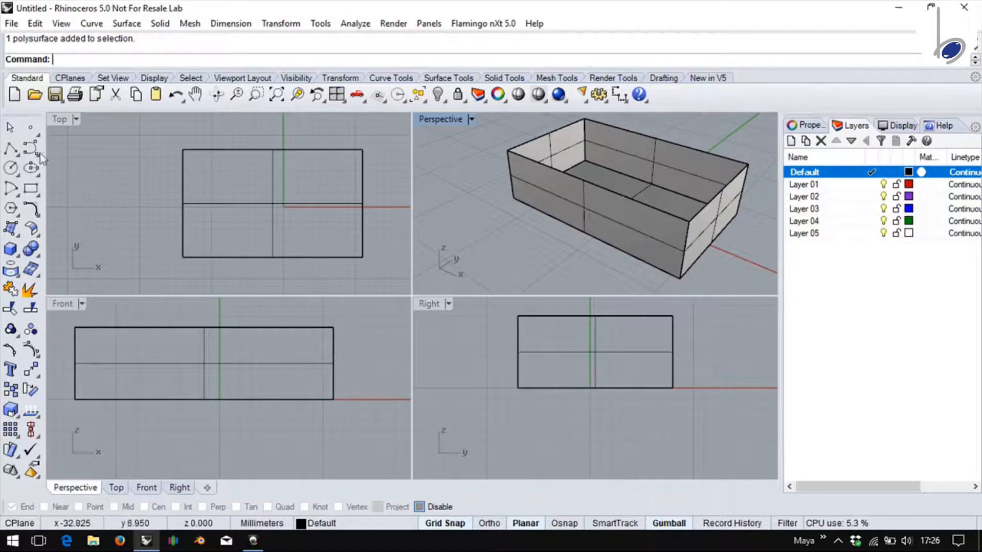
# Step: Rebuild the curve across the box with 4 points degree 3 and maximize the Perspective view
pyautogui.click(30, 149)
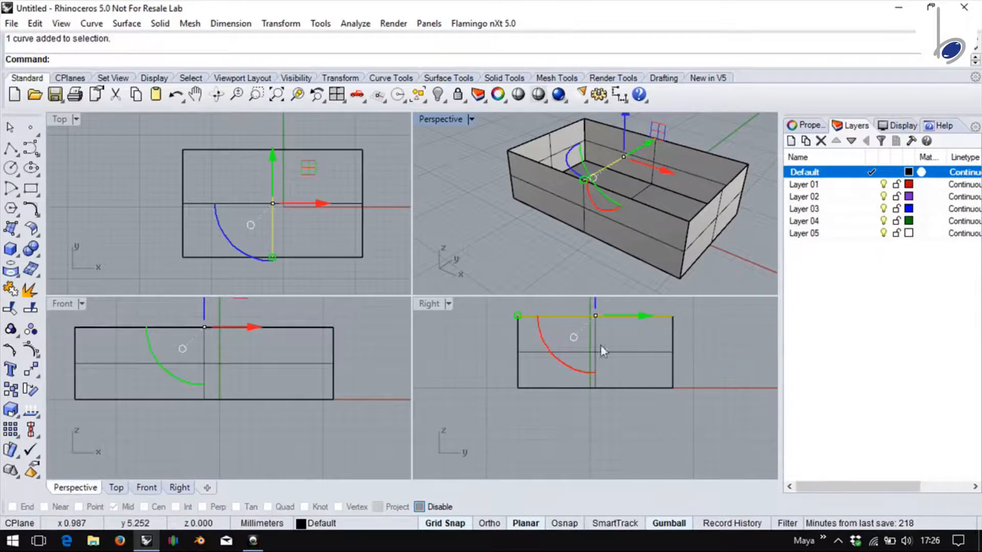
pyautogui.write('Rebuild')
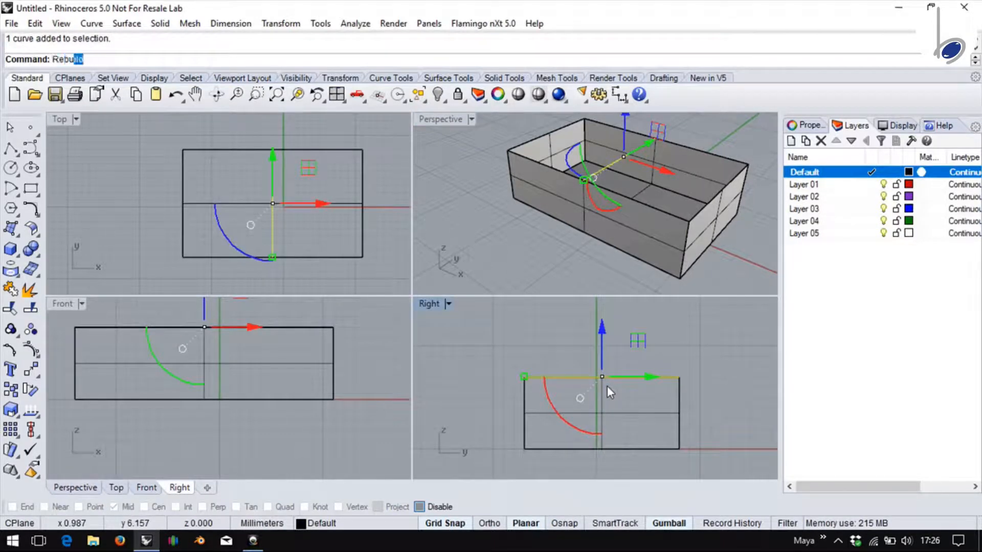
pyautogui.press('Return')
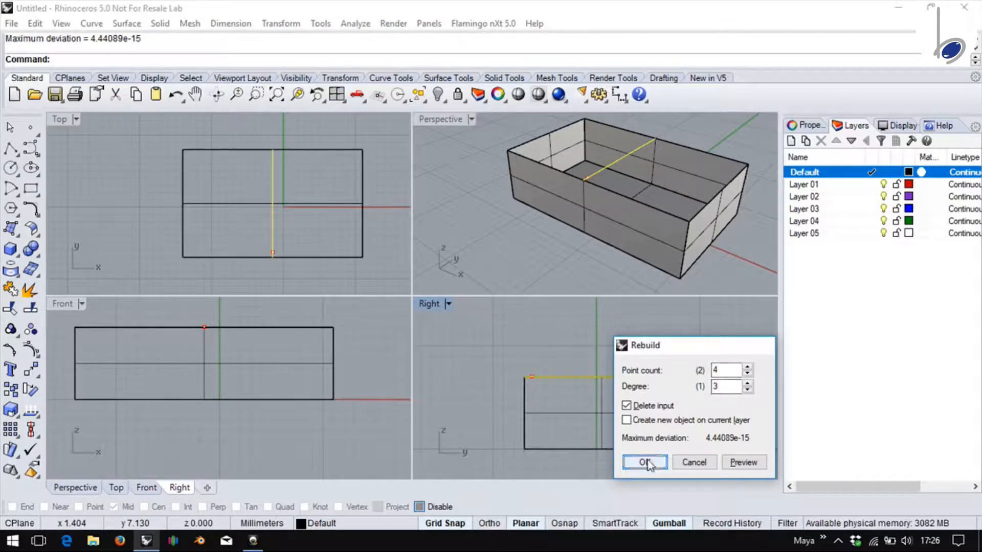
pyautogui.click(643, 462)
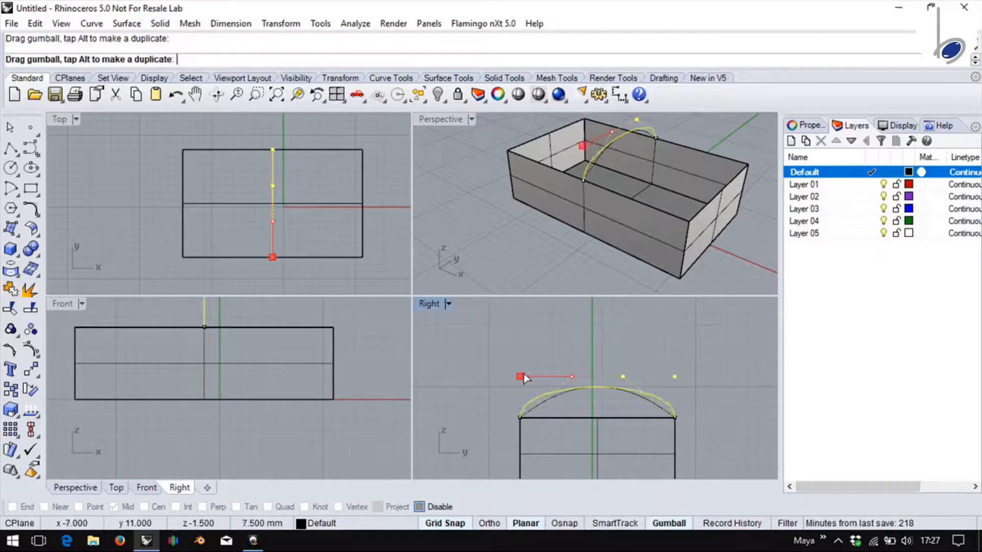
pyautogui.doubleClick(440, 119)
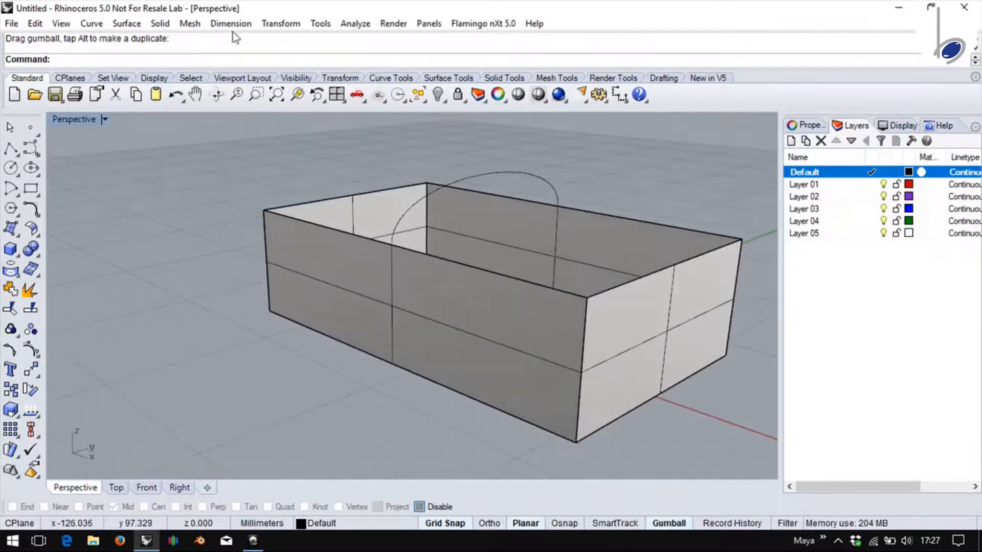
# Step: Loft the two top box edges with the arched curve using Surface > Loft in Normal style
pyautogui.click(127, 23)
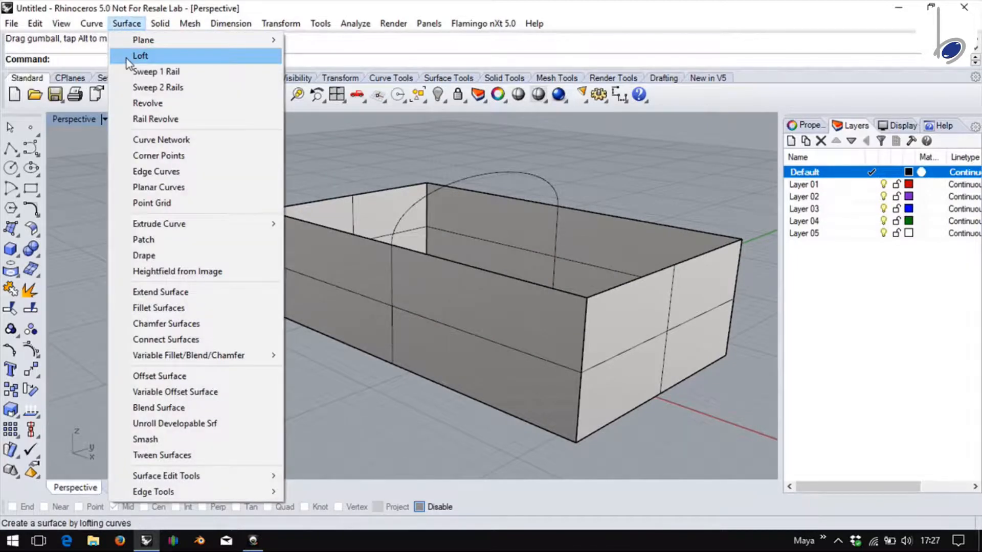
pyautogui.click(140, 55)
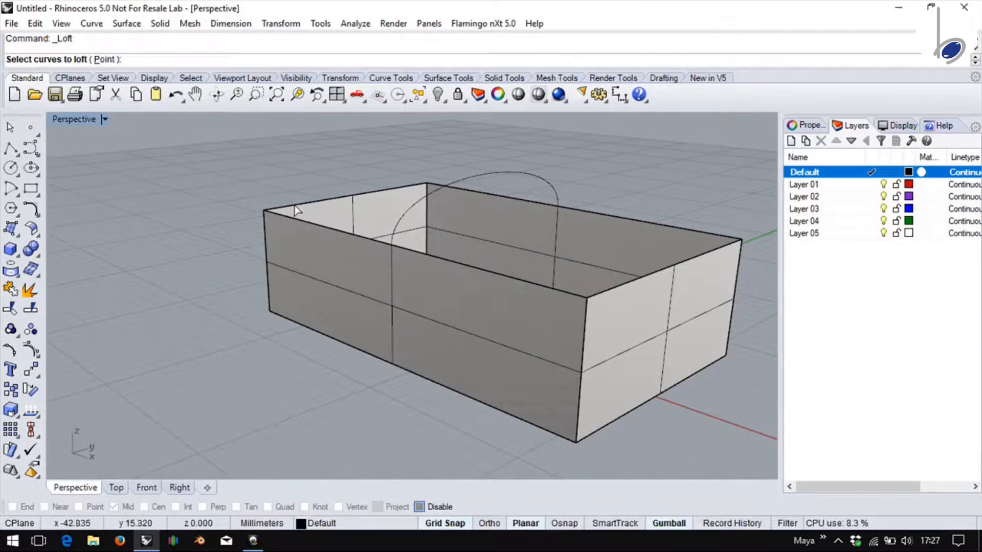
pyautogui.click(344, 194)
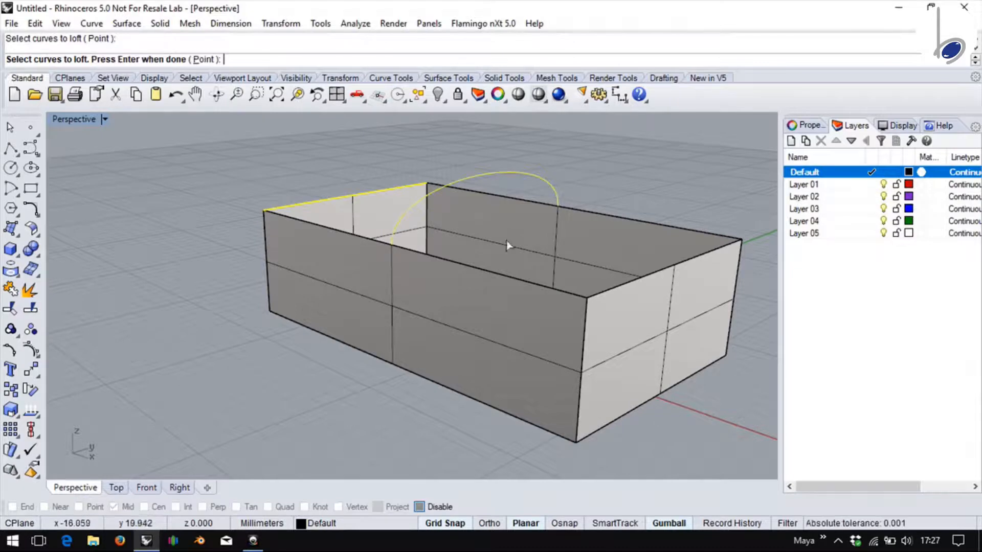
pyautogui.click(608, 298)
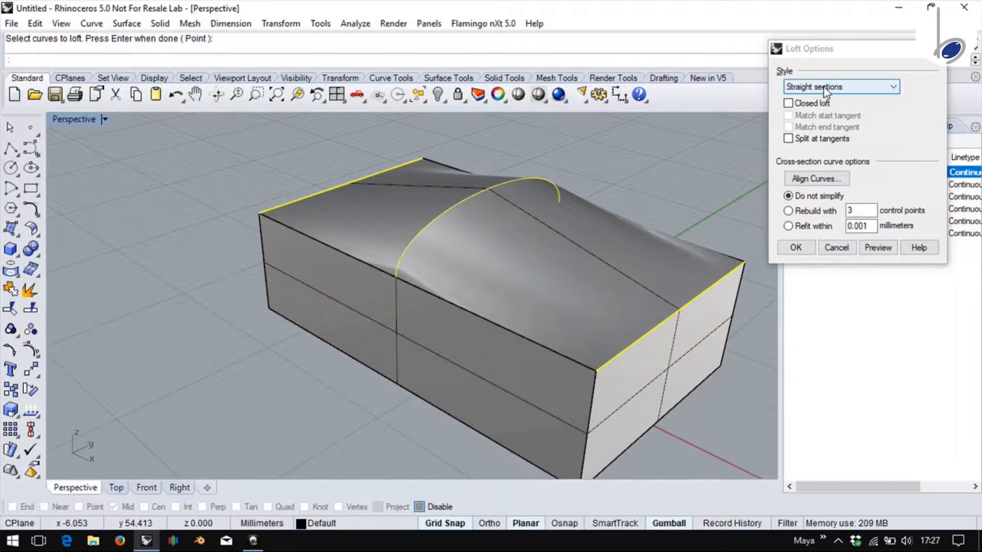
pyautogui.click(838, 86)
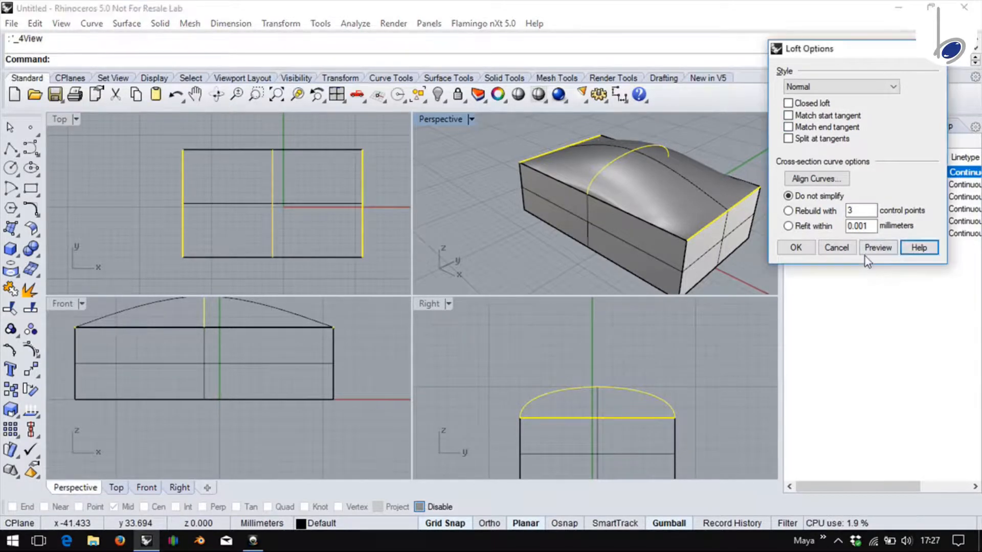
# Step: Enable Match start tangent and Match end tangent and preview the smoothly blended roof
pyautogui.click(877, 247)
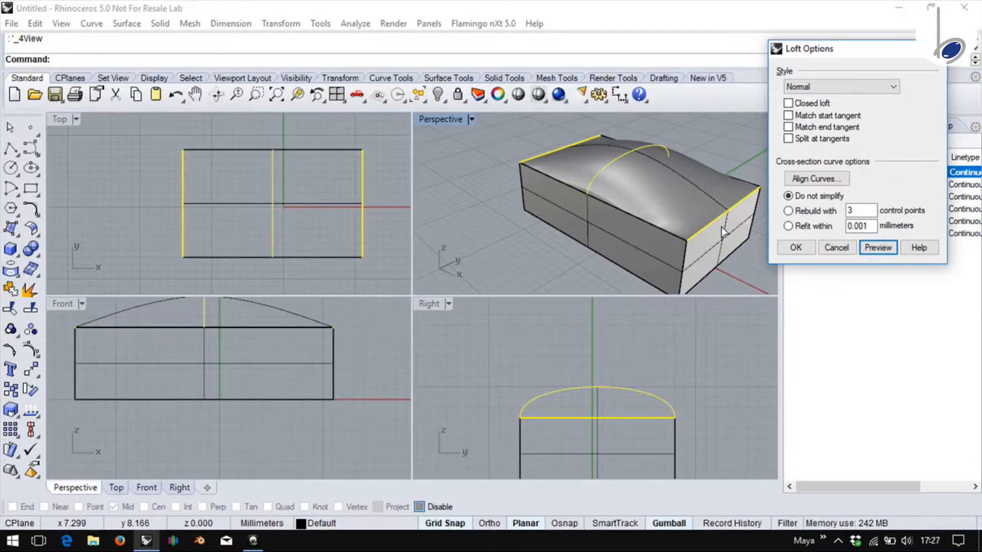
pyautogui.click(789, 116)
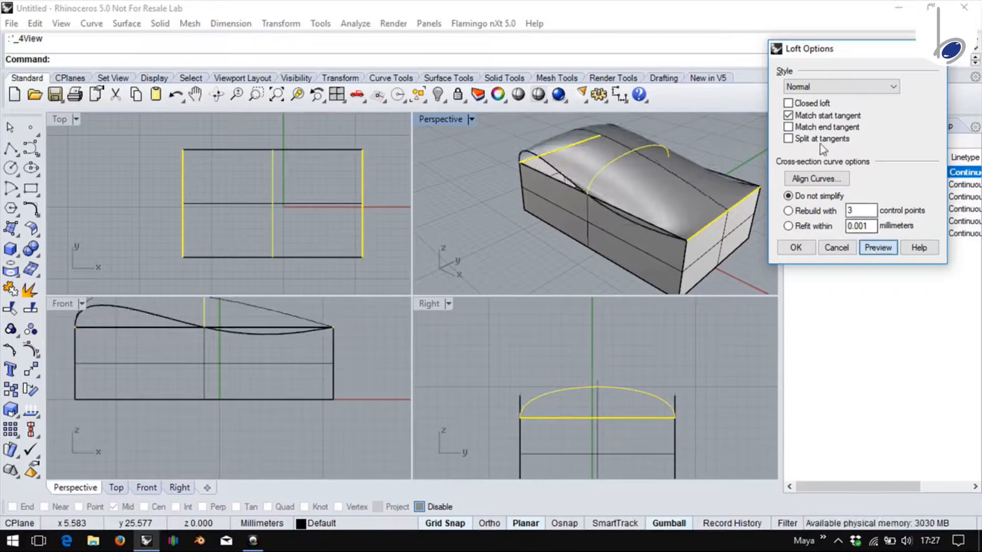
pyautogui.click(789, 127)
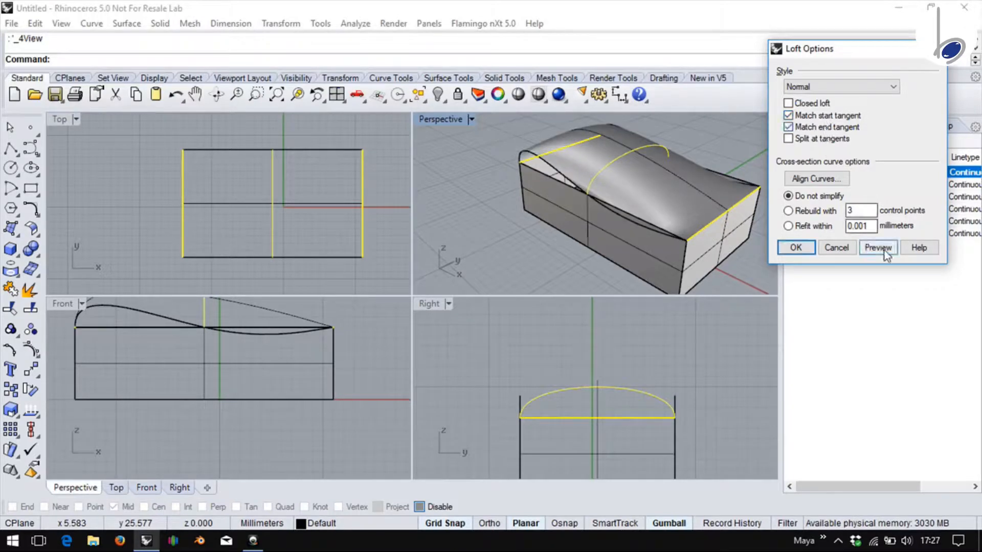
pyautogui.click(878, 247)
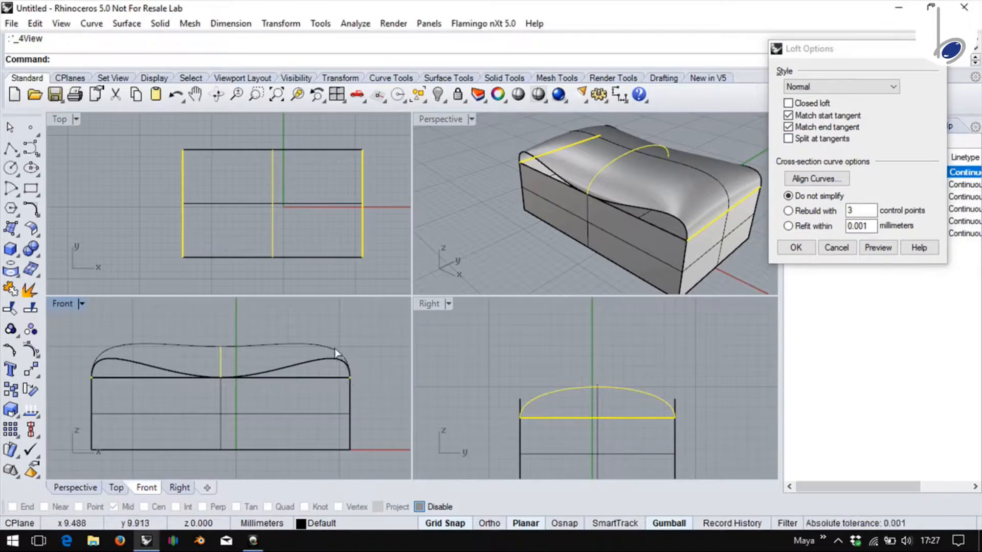
pyautogui.moveTo(301, 348)
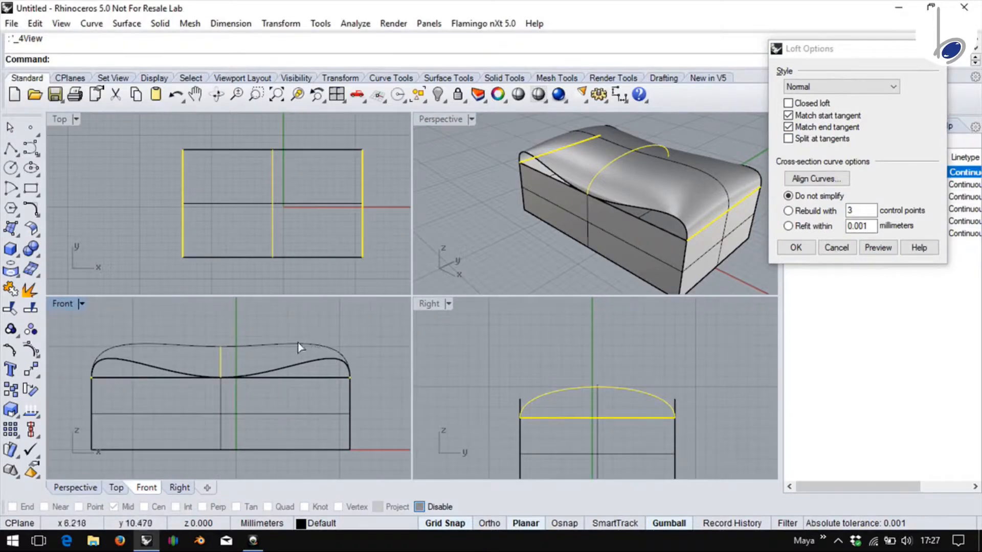
pyautogui.moveTo(717, 224)
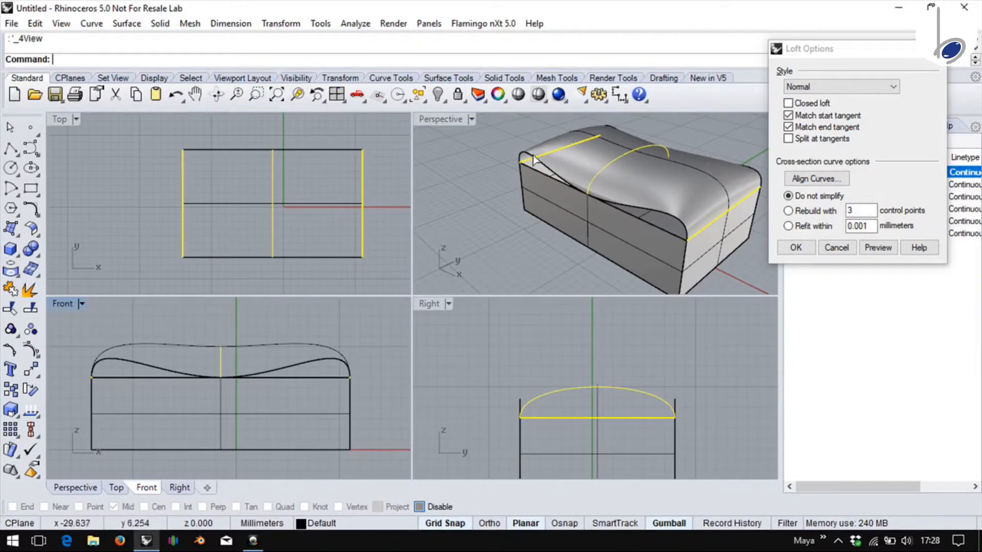
pyautogui.click(841, 86)
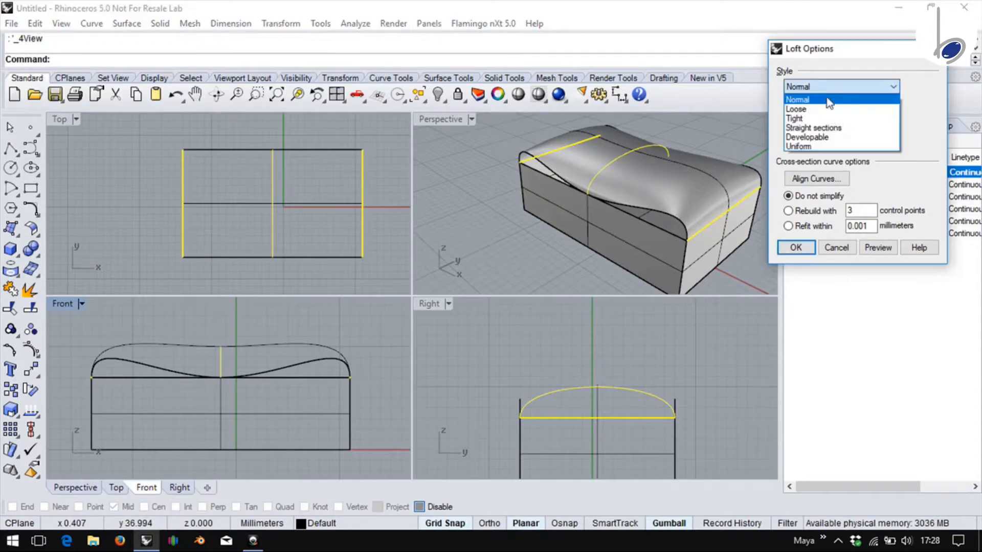
# Step: Compare Straight sections and Normal previews, then accept the Normal tangent-matched loft with OK
pyautogui.click(813, 128)
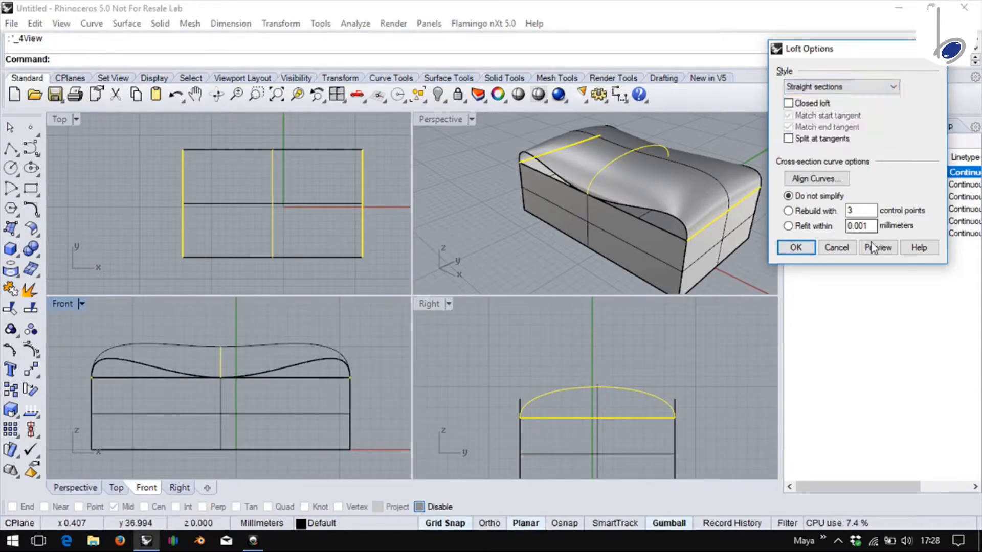
pyautogui.click(878, 248)
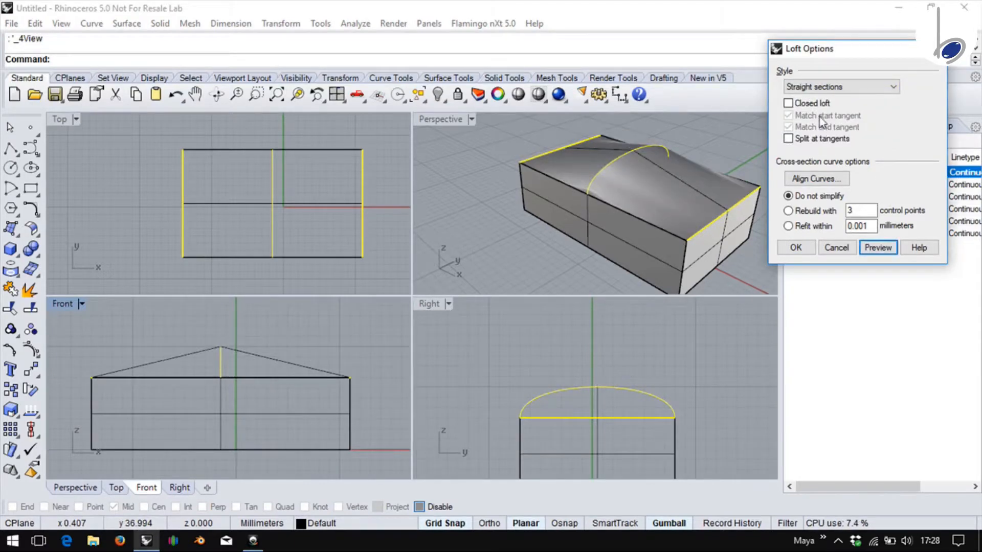
pyautogui.click(839, 86)
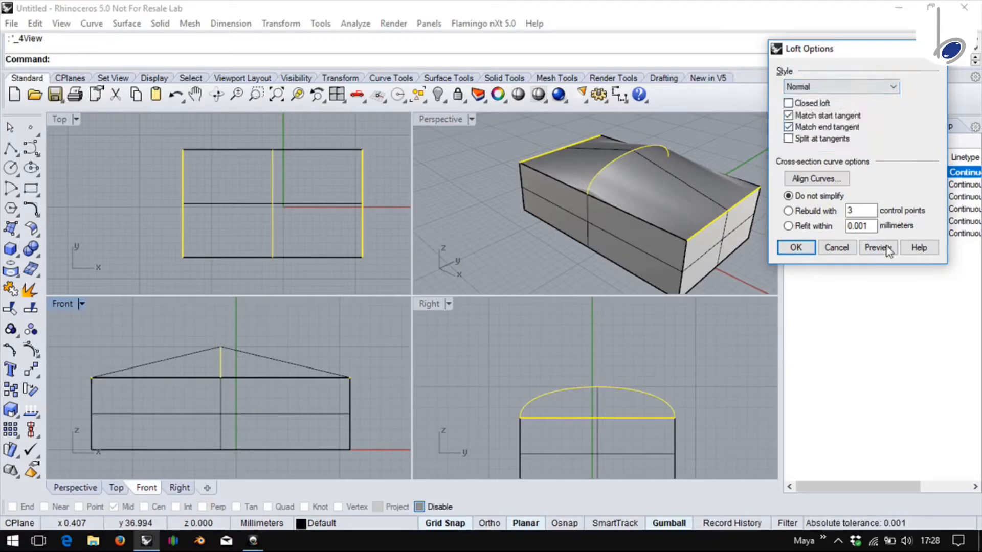
pyautogui.click(877, 247)
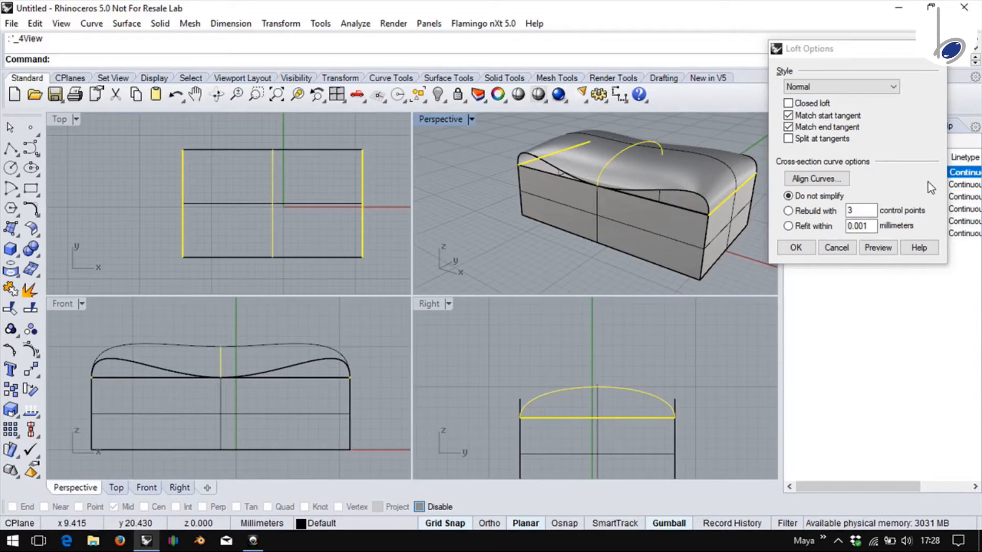
pyautogui.click(796, 248)
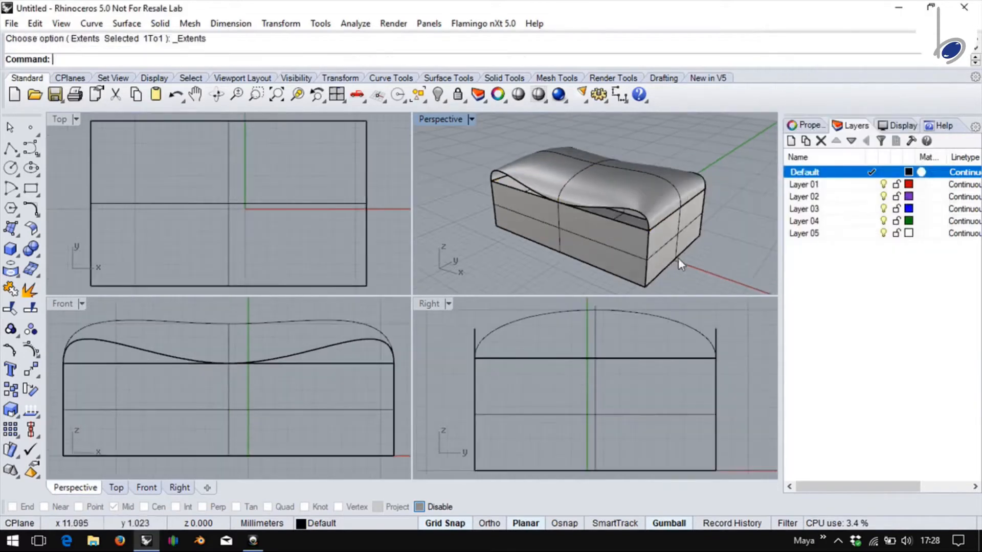